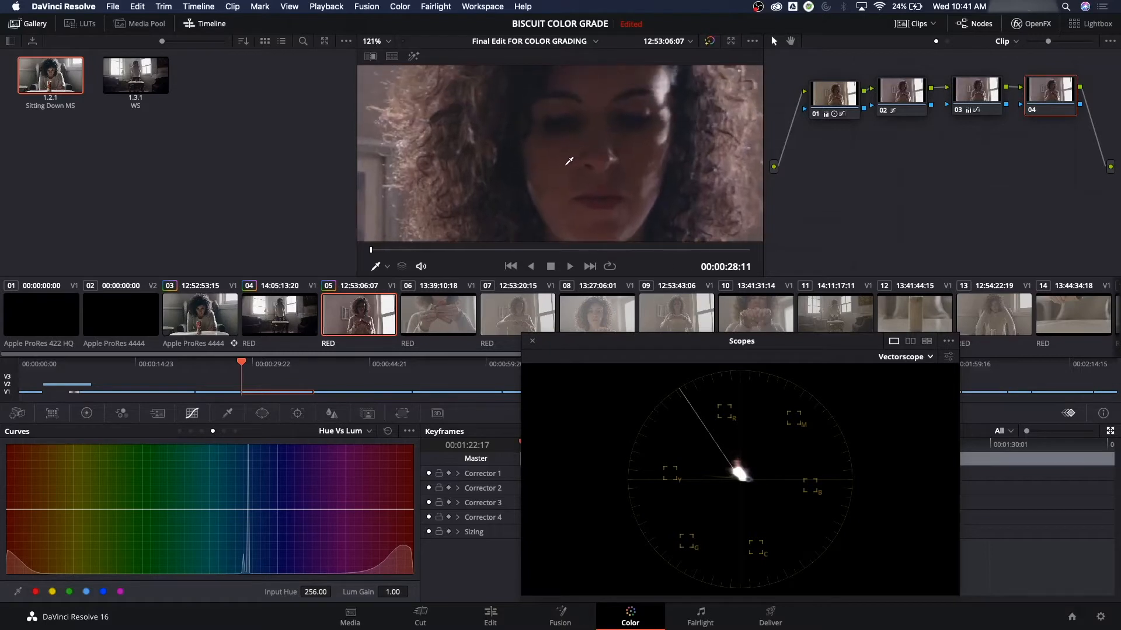
pyautogui.moveTo(563, 147)
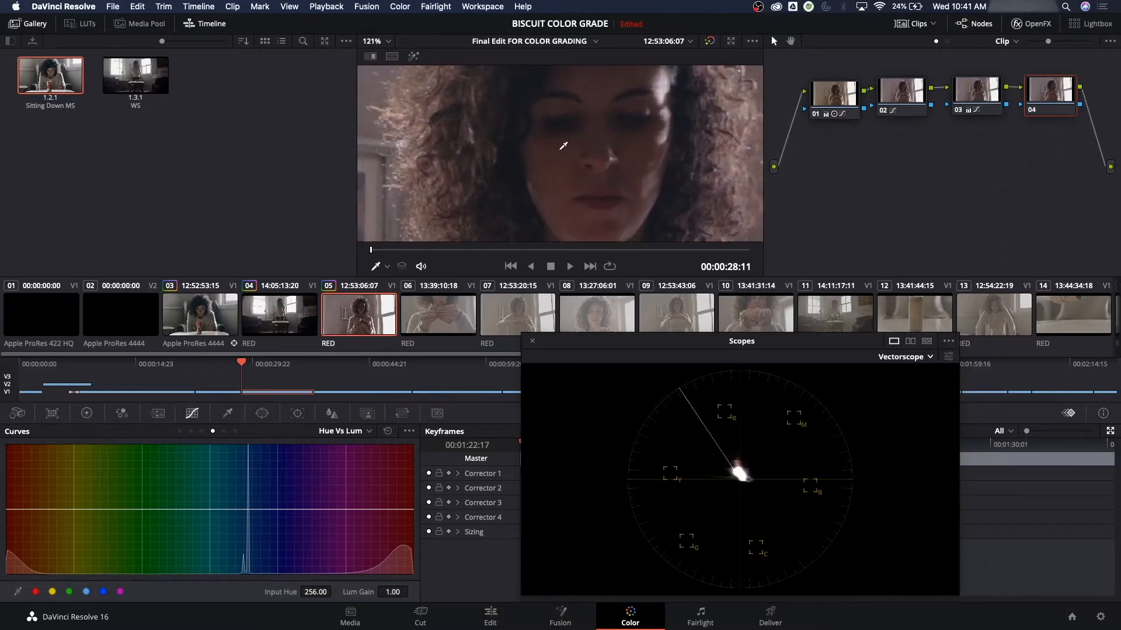
pyautogui.moveTo(273, 430)
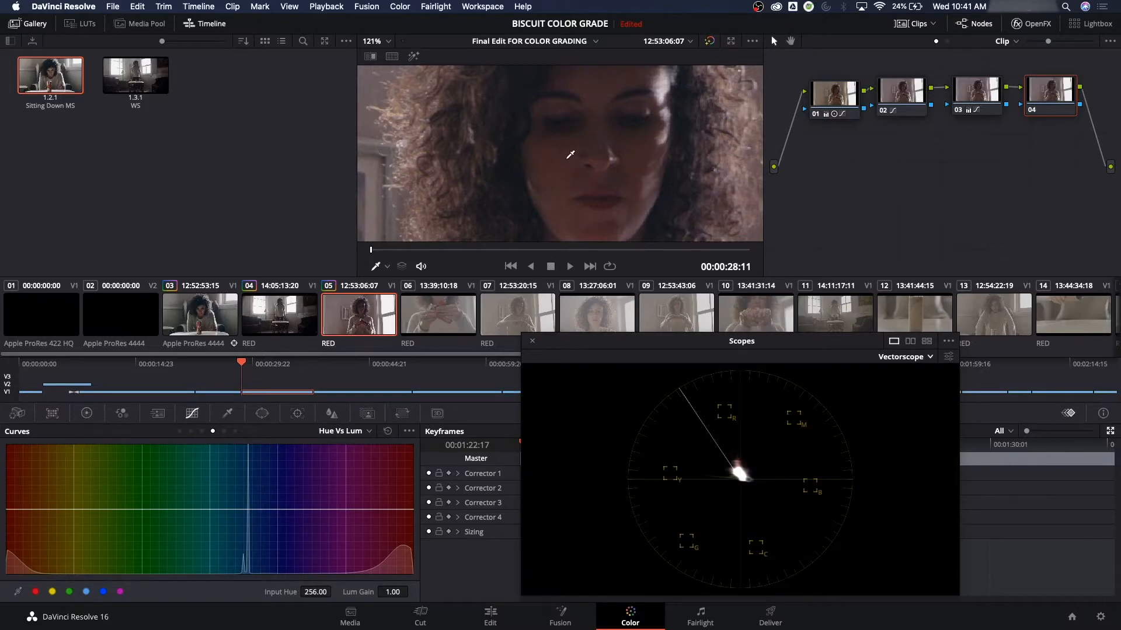
pyautogui.moveTo(572, 152)
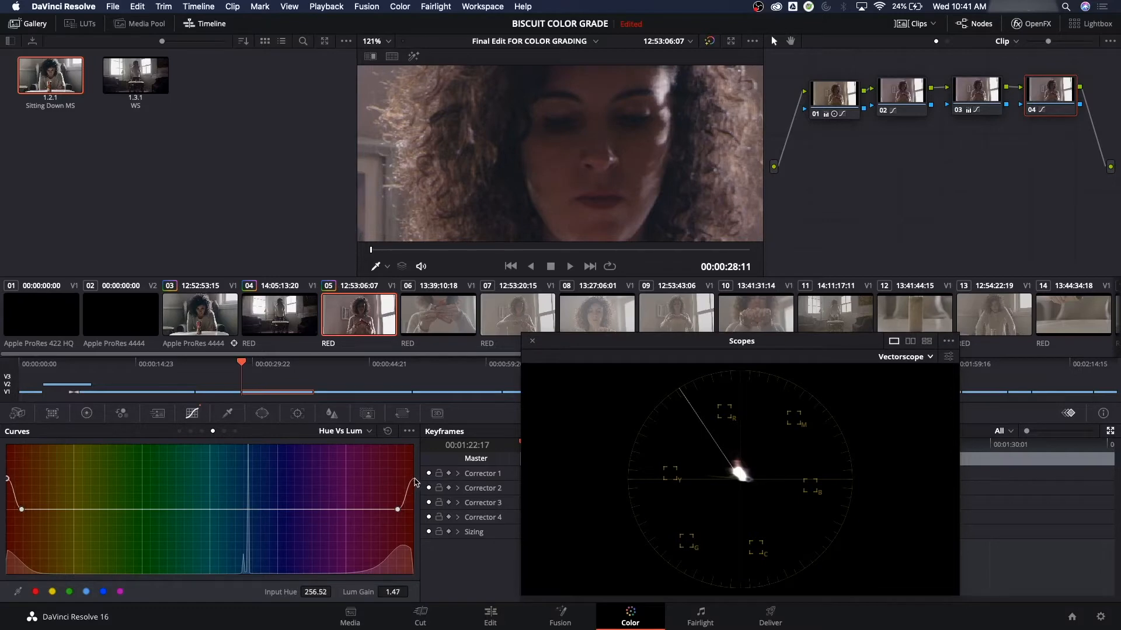
pyautogui.moveTo(532, 166)
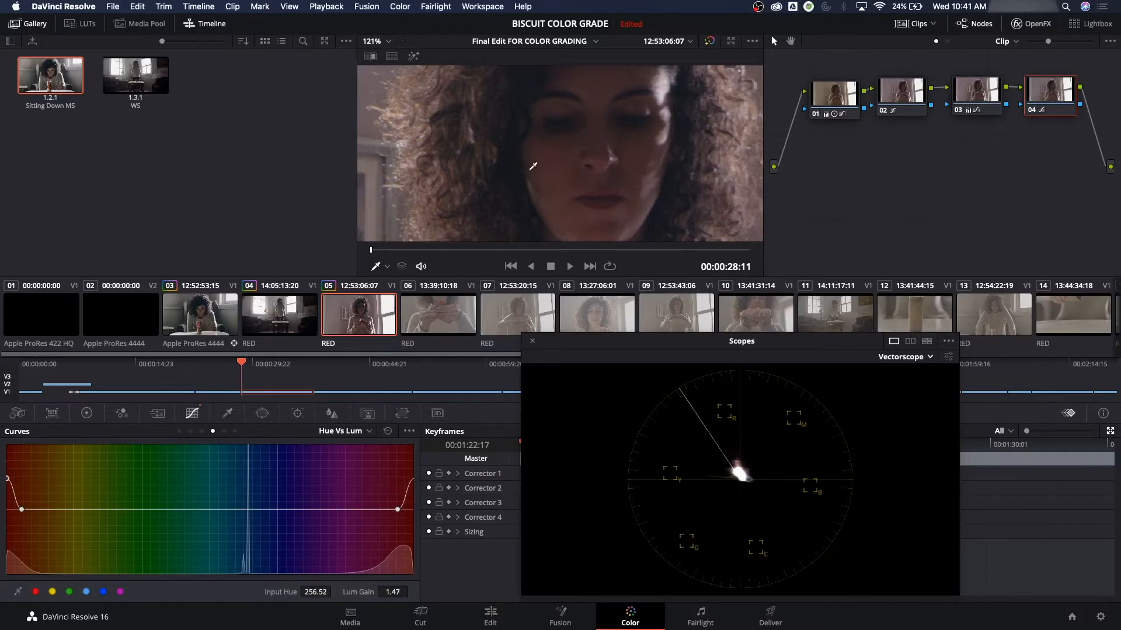
pyautogui.moveTo(487, 168)
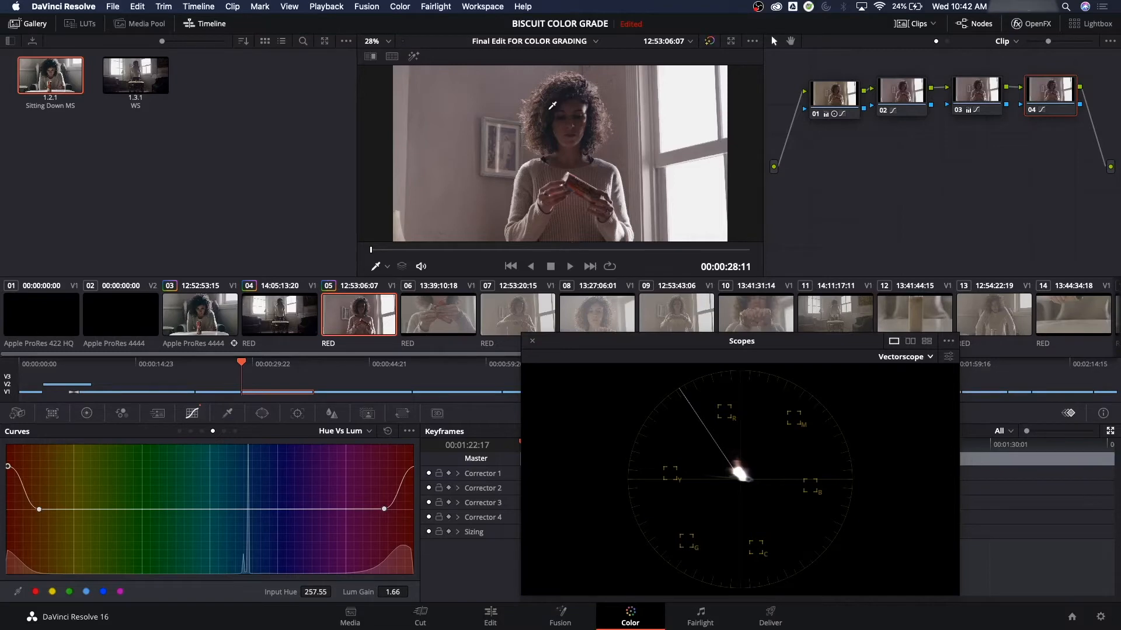
pyautogui.moveTo(449, 428)
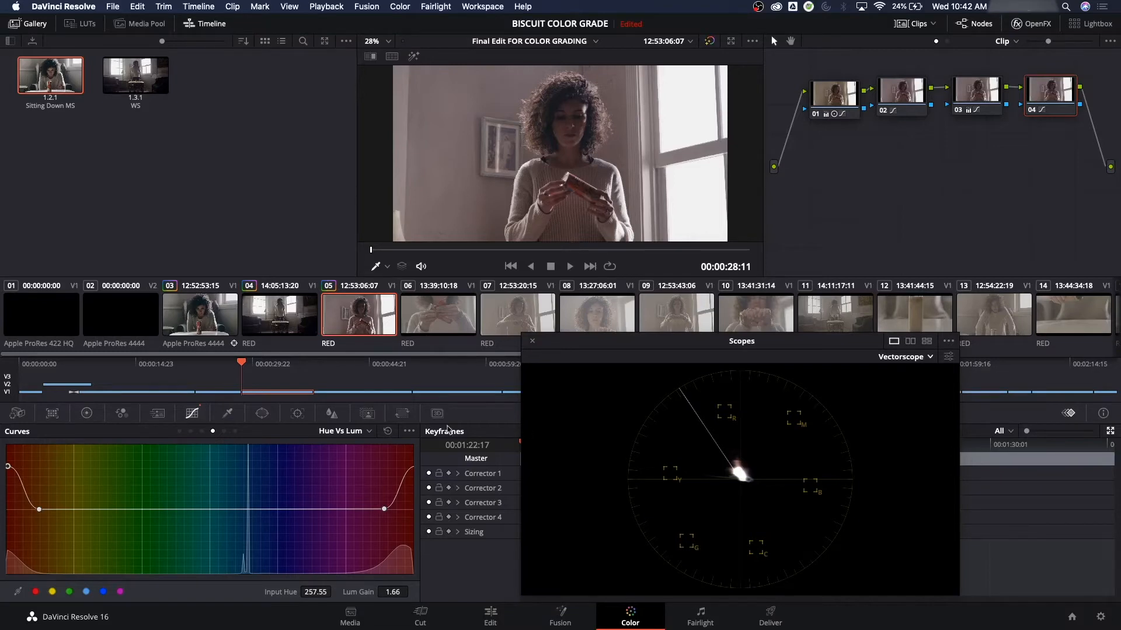
pyautogui.moveTo(585, 213)
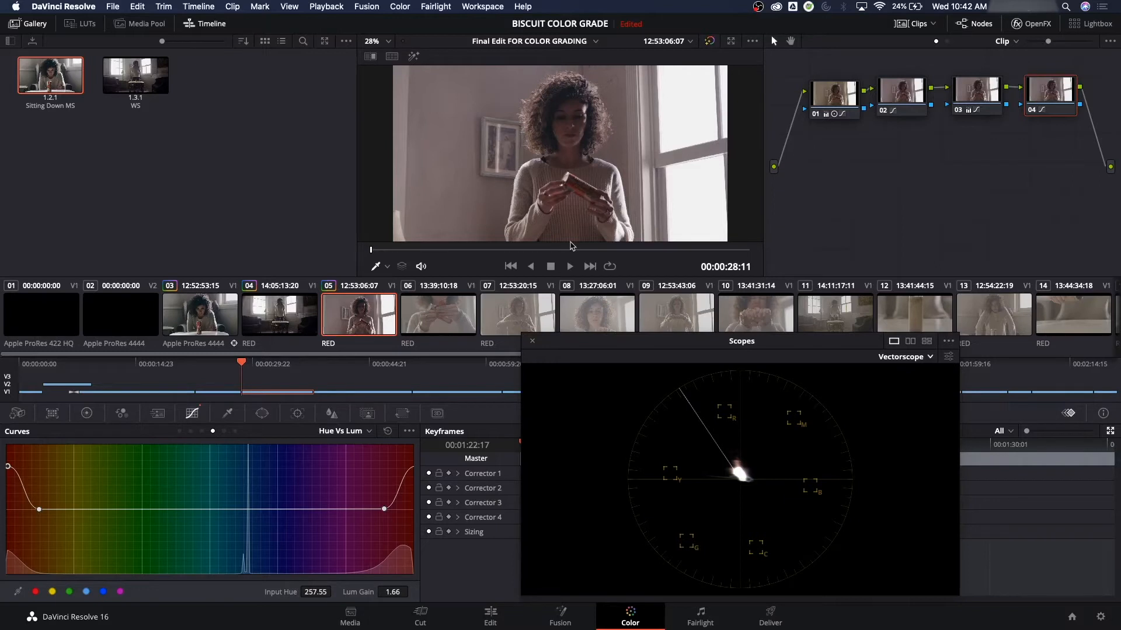
pyautogui.moveTo(304, 452)
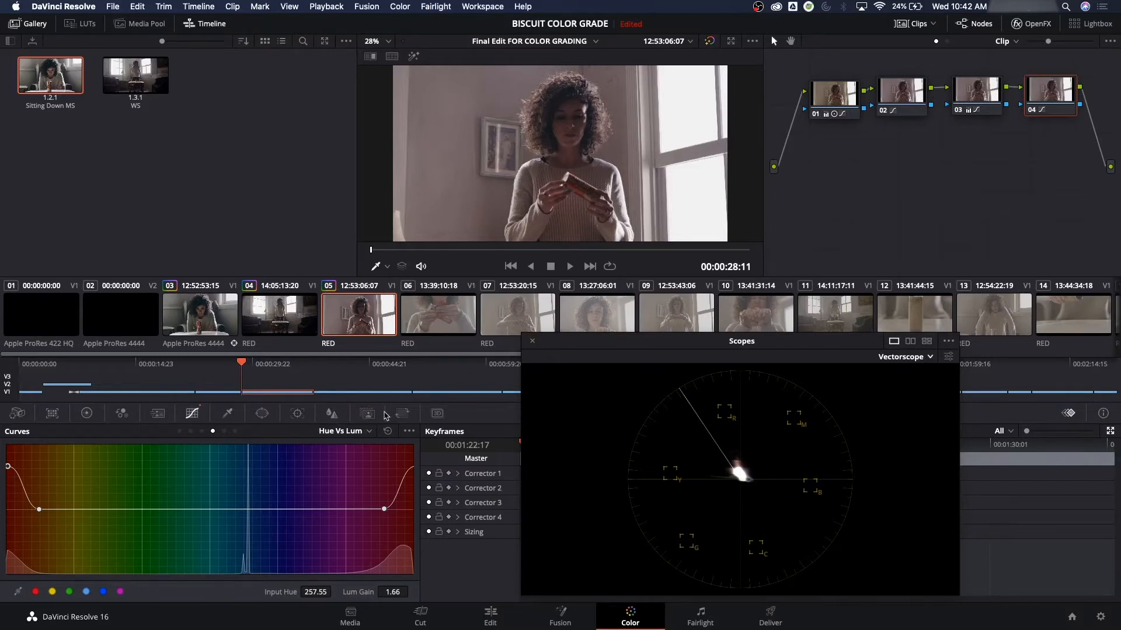
pyautogui.moveTo(505, 431)
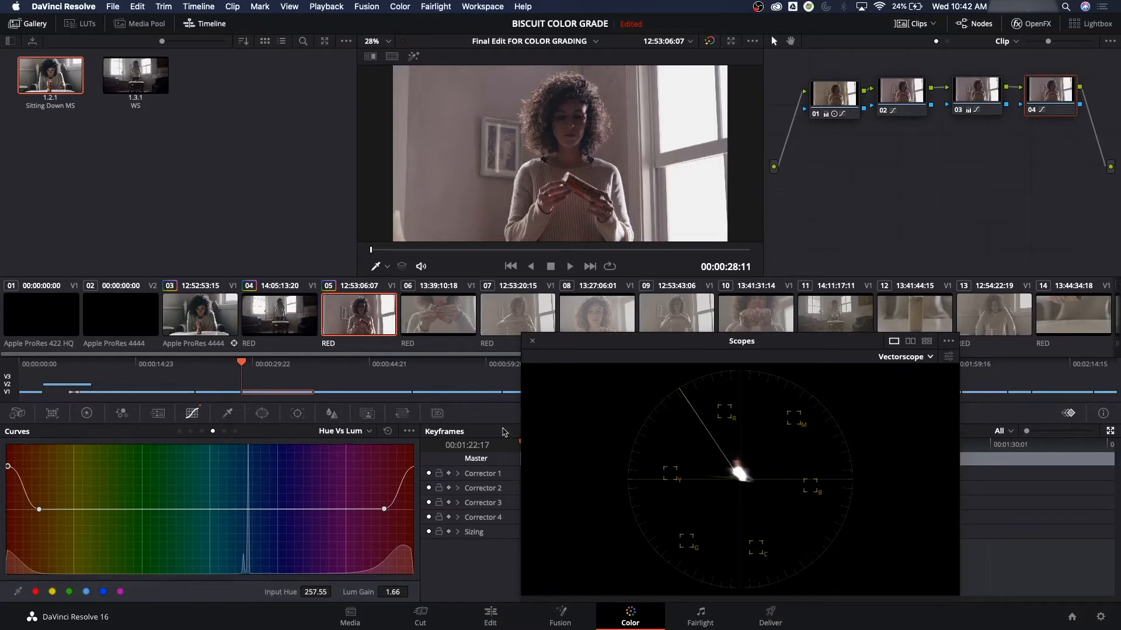
pyautogui.moveTo(502, 432)
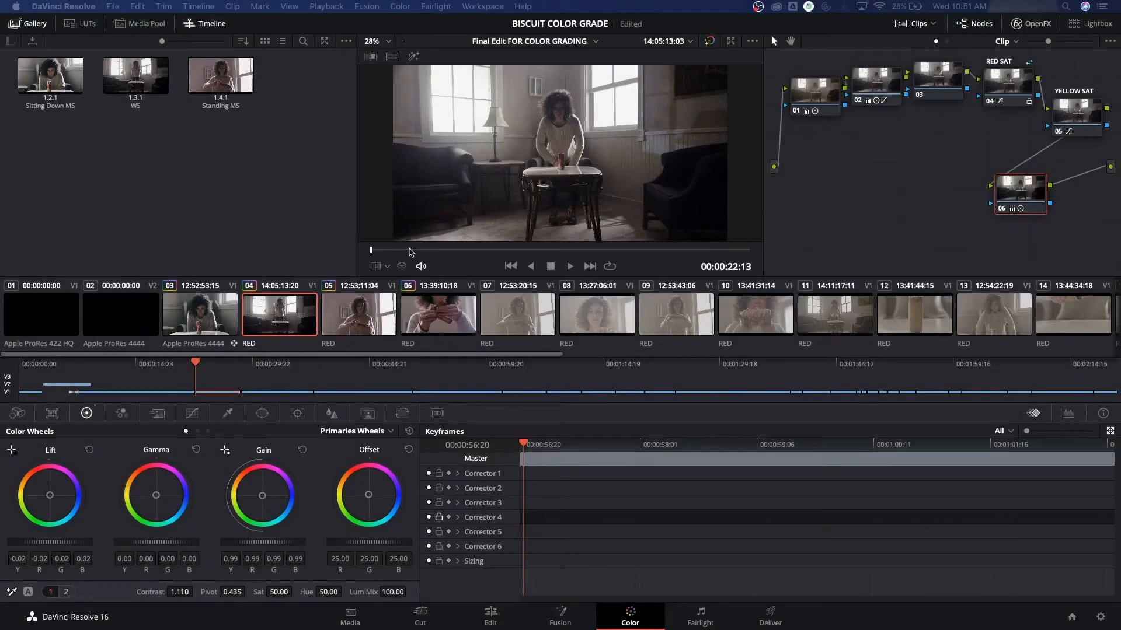
pyautogui.moveTo(337, 269)
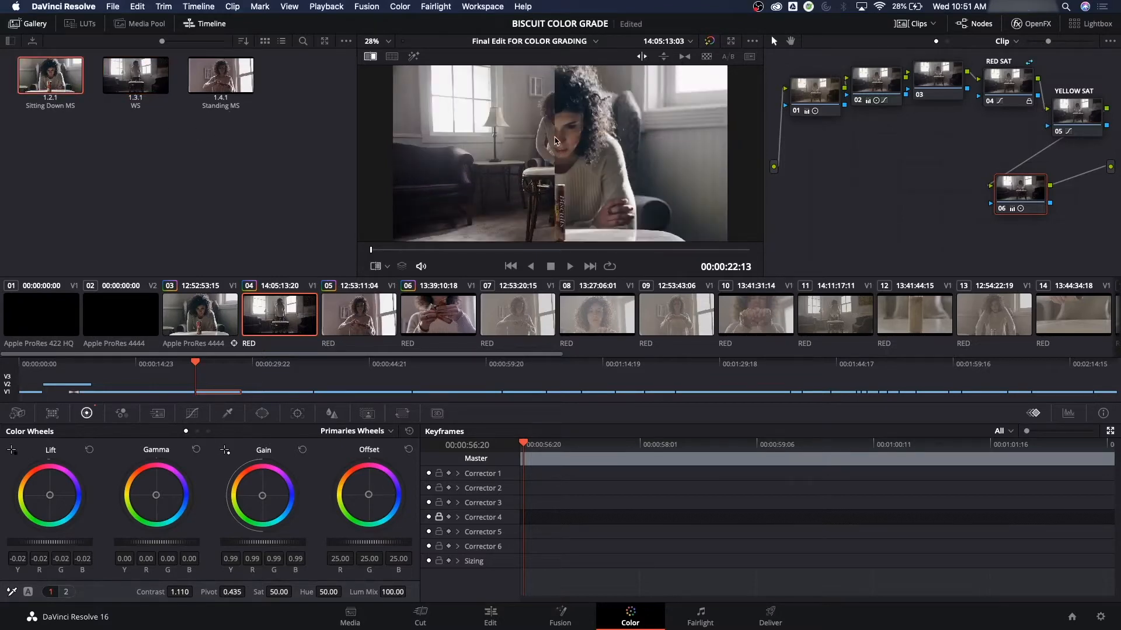
# Enable the viewer wipe against the Sitting Down MS still, then switch to split-screen view.
pyautogui.click(370, 56)
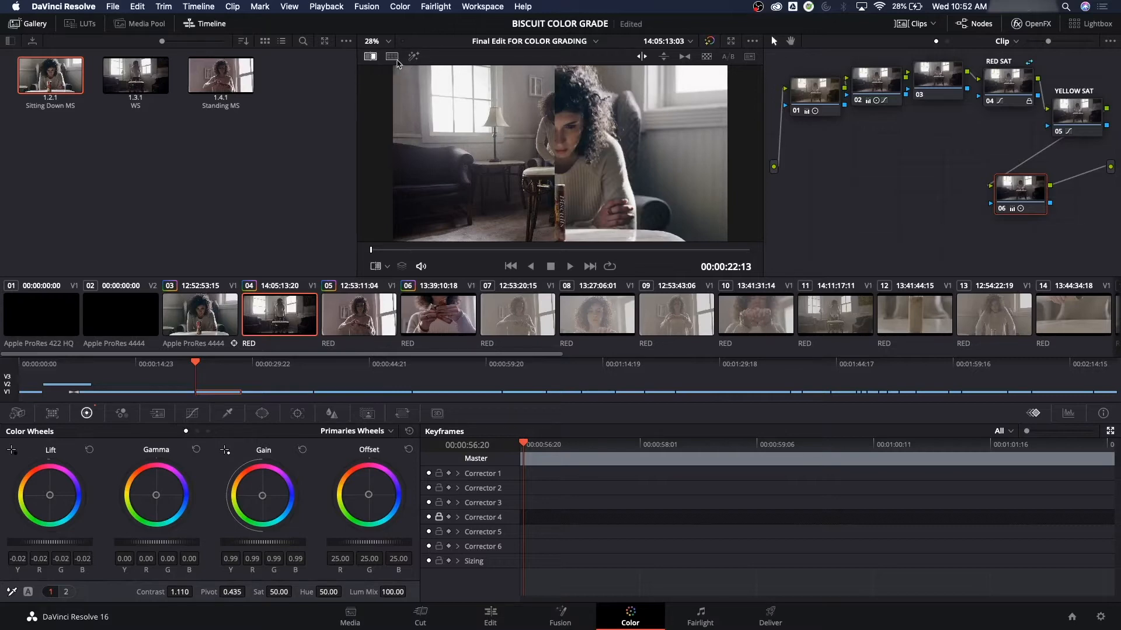
pyautogui.click(391, 56)
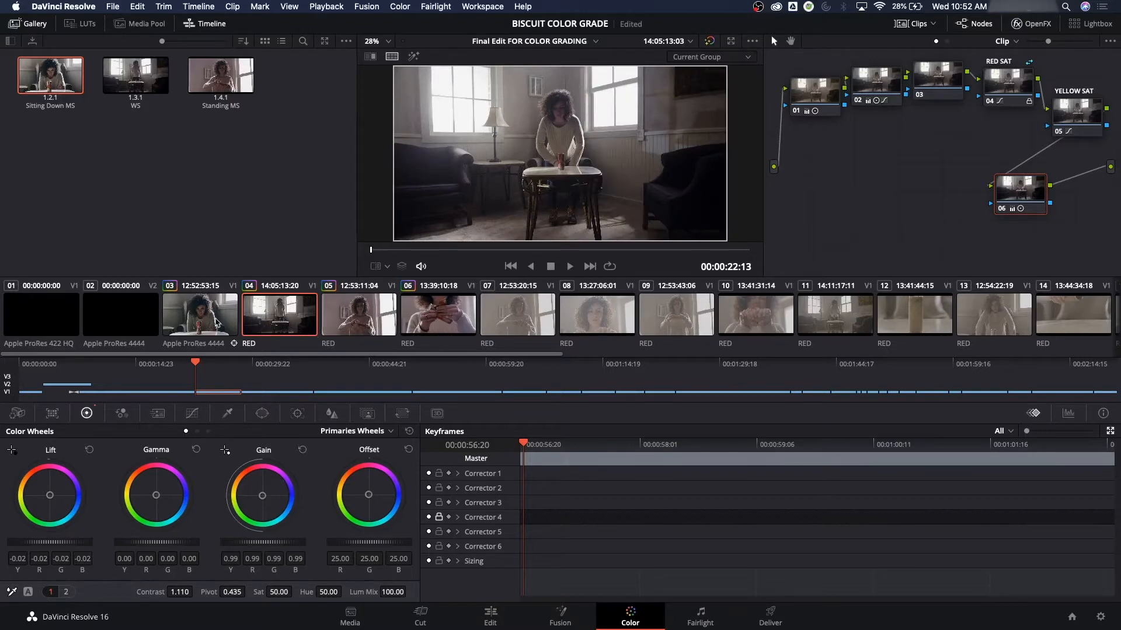
pyautogui.moveTo(214, 322)
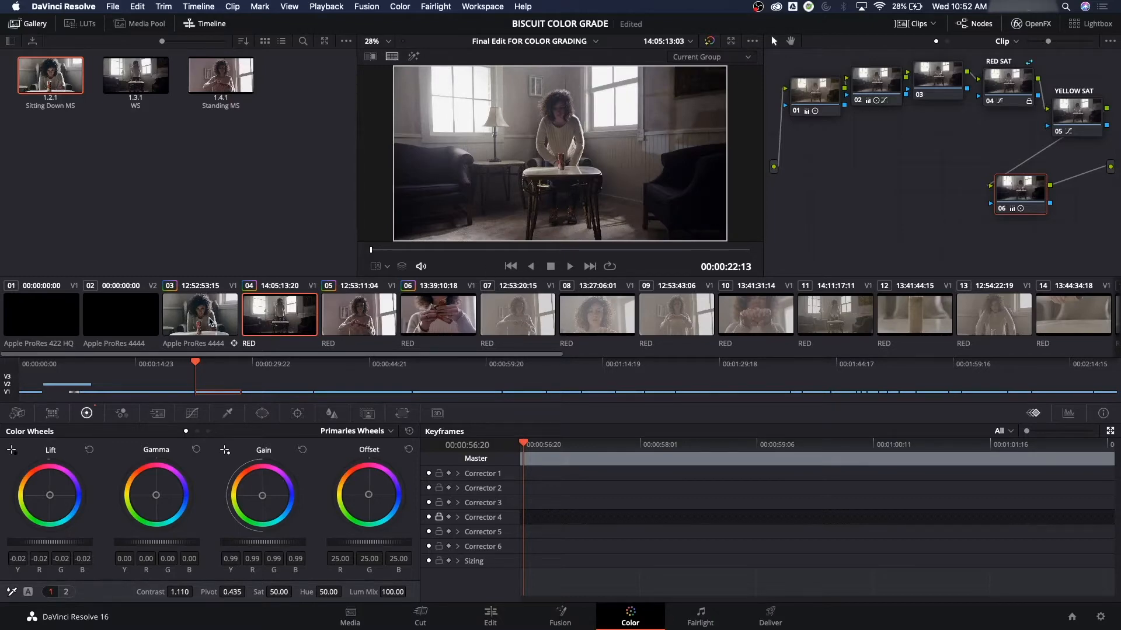
# Select clips 03 through 06 together, check the hands close-up, then return to the biscuit-tin shot.
pyautogui.click(200, 314)
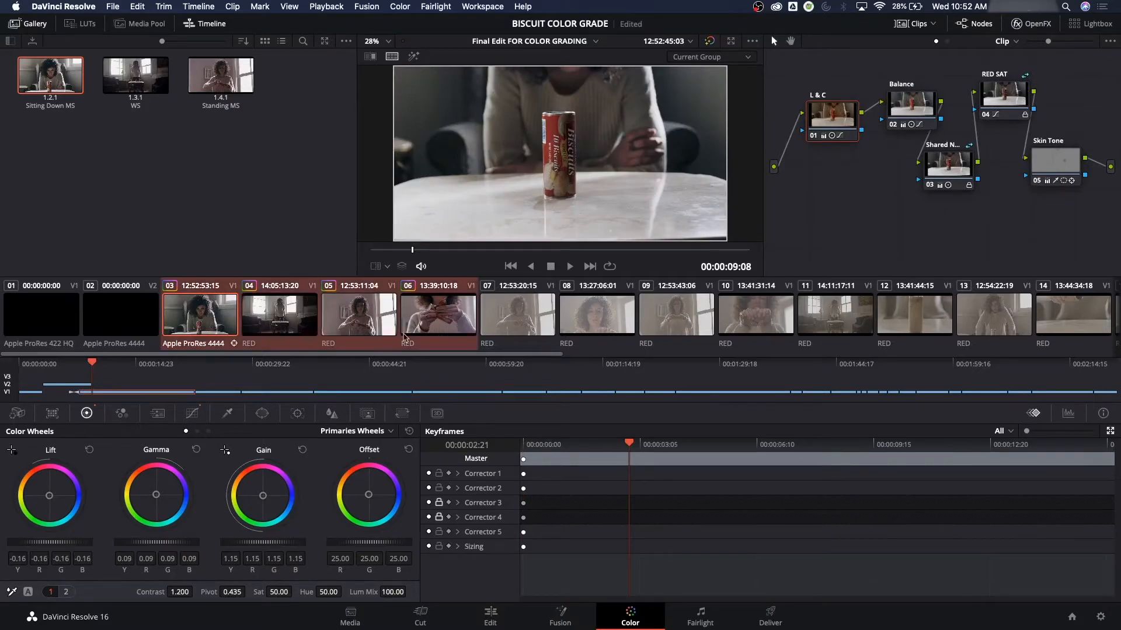
pyautogui.click(358, 314)
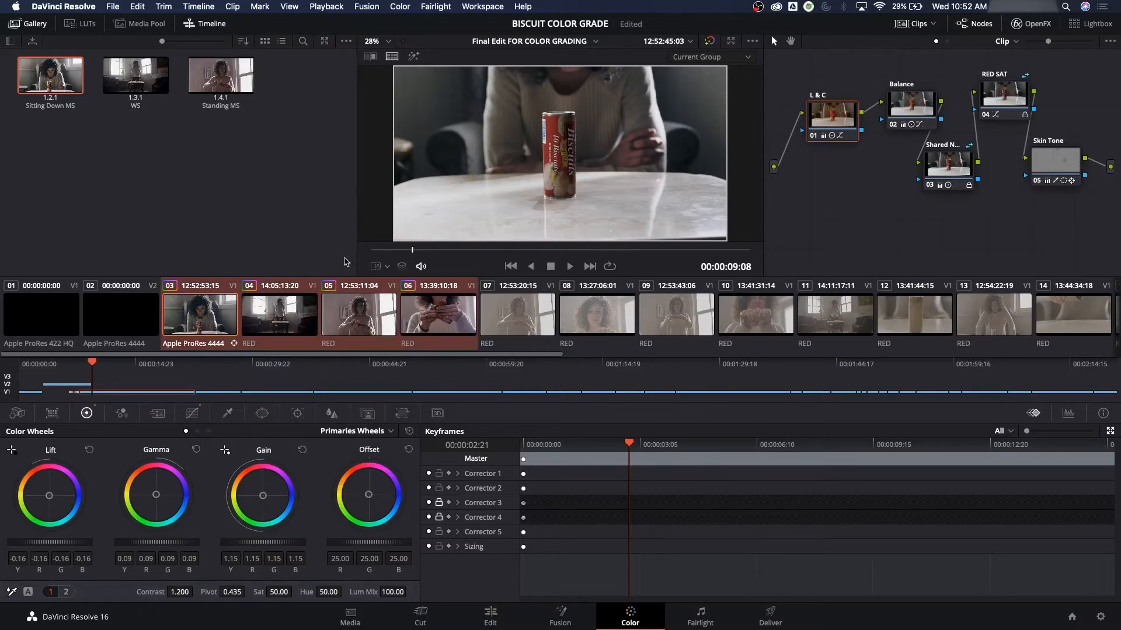
pyautogui.click(438, 314)
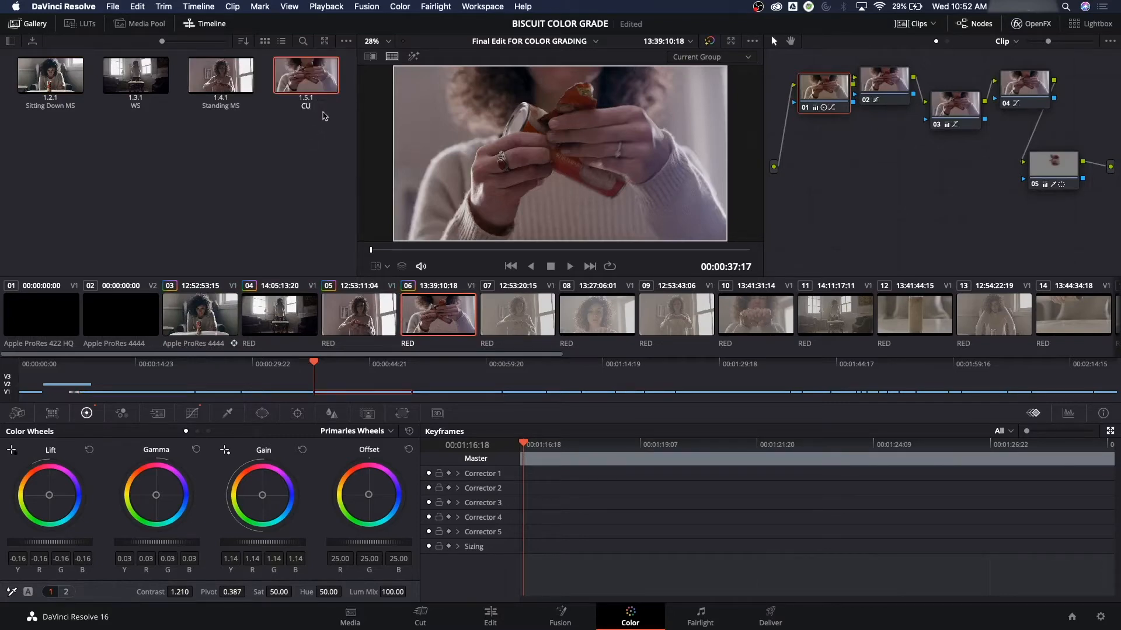
pyautogui.click(199, 314)
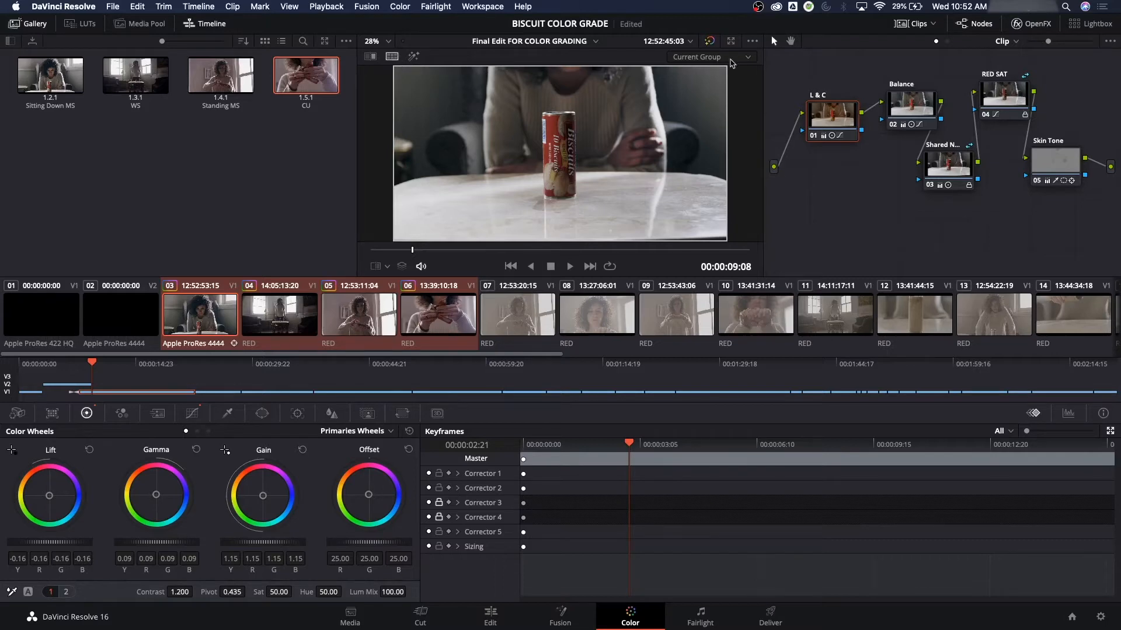
# Set the split-screen mode to Selected Clips so the four shots sit side by side.
pyautogui.click(708, 57)
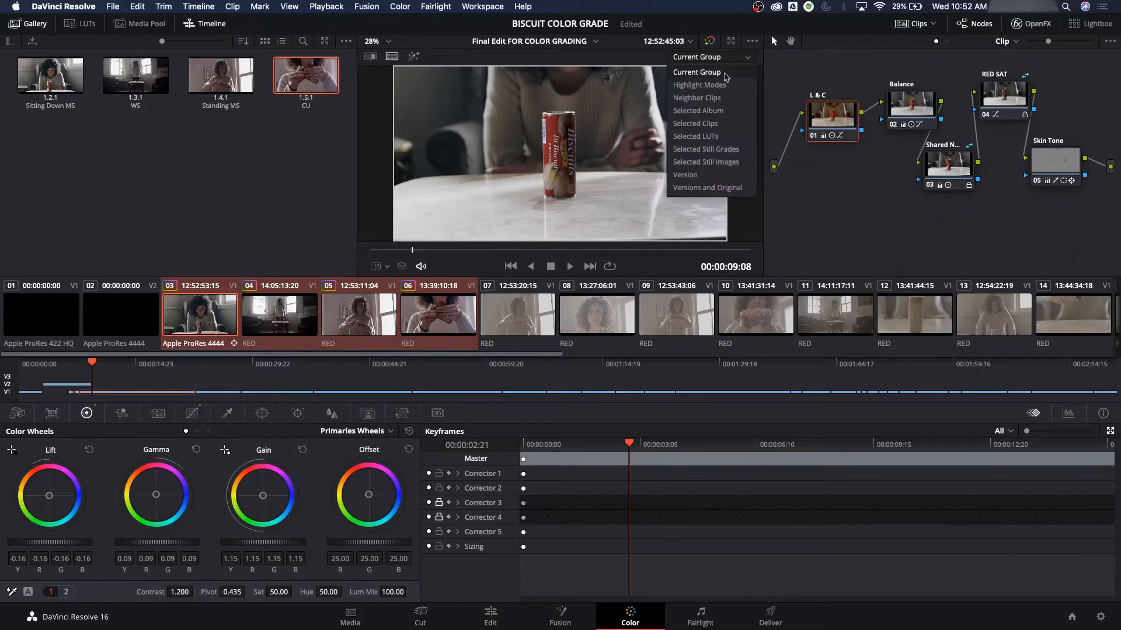
pyautogui.click(695, 122)
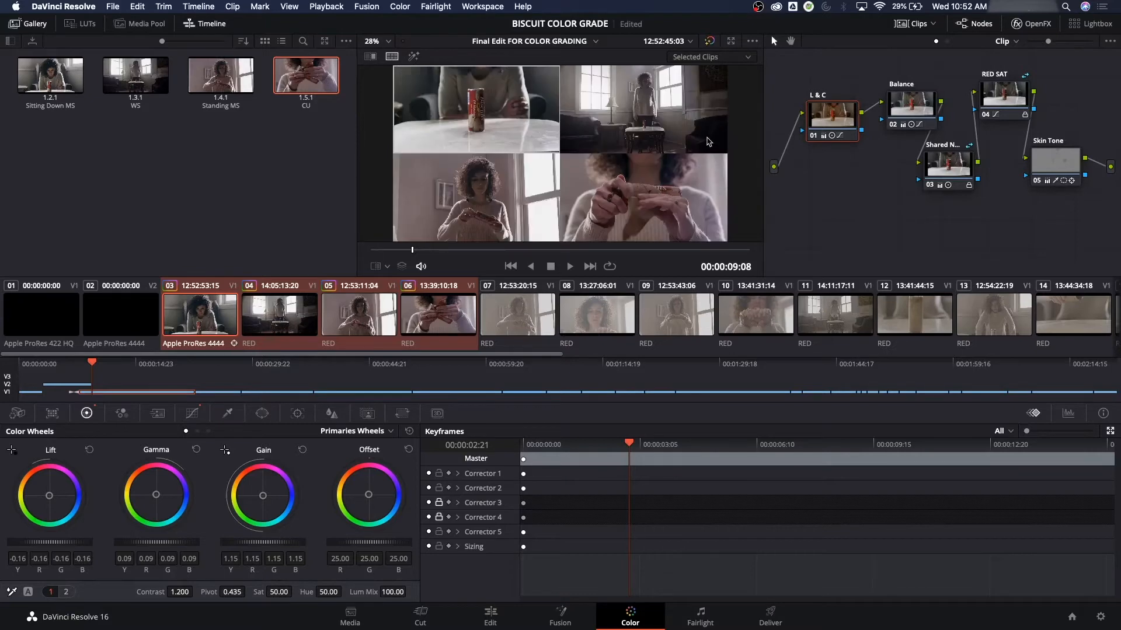
pyautogui.moveTo(550, 125)
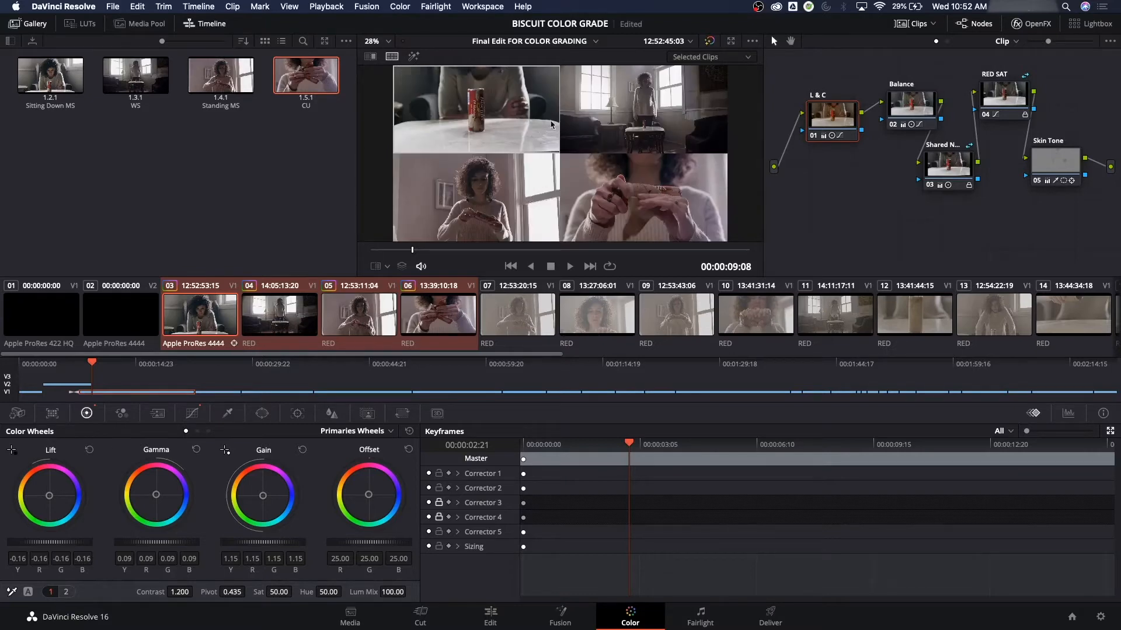
pyautogui.moveTo(581, 174)
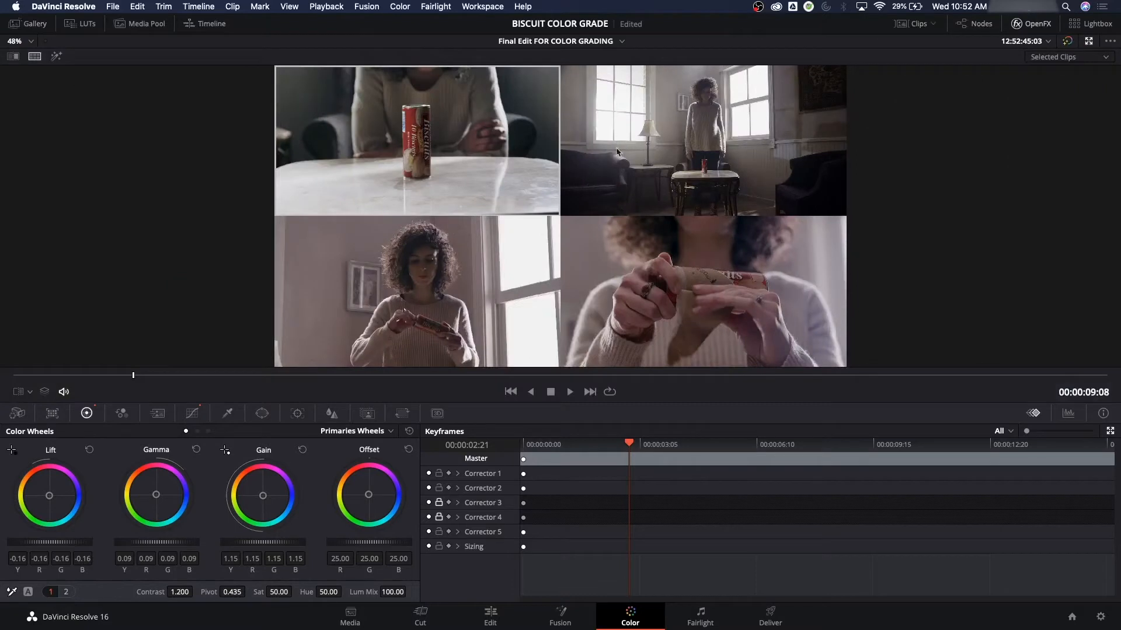
pyautogui.moveTo(705, 144)
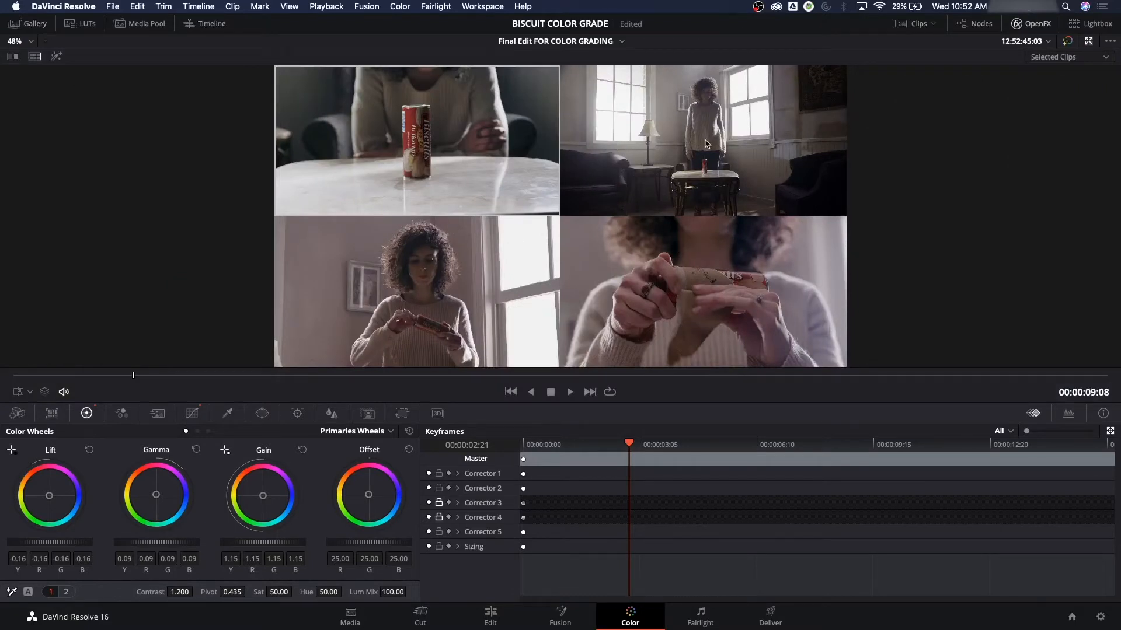
pyautogui.moveTo(607, 259)
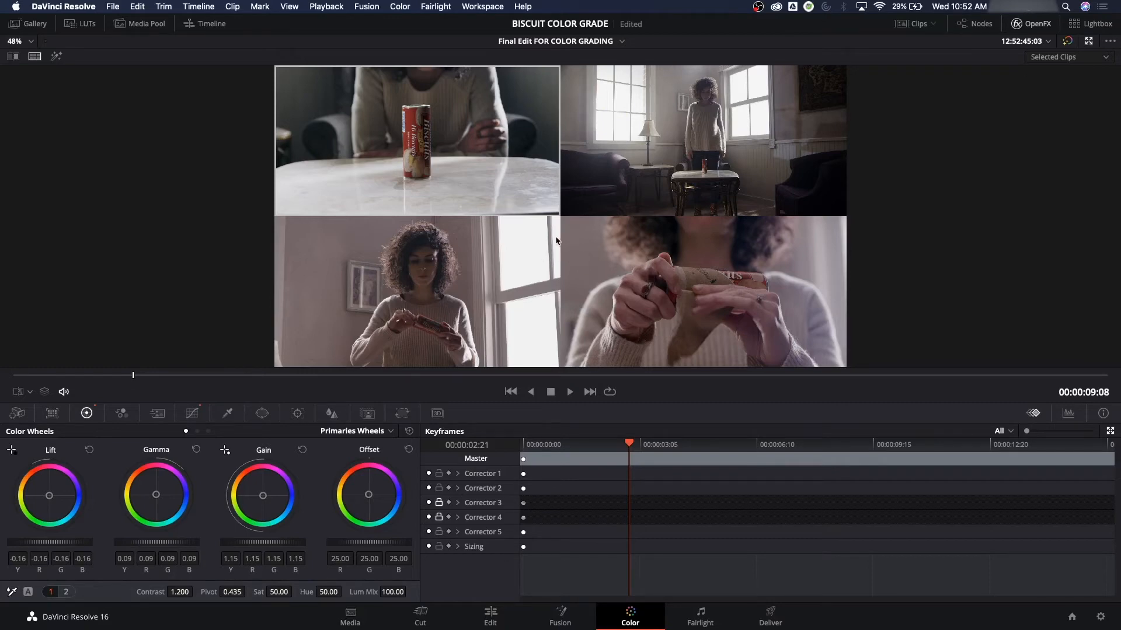
pyautogui.moveTo(569, 258)
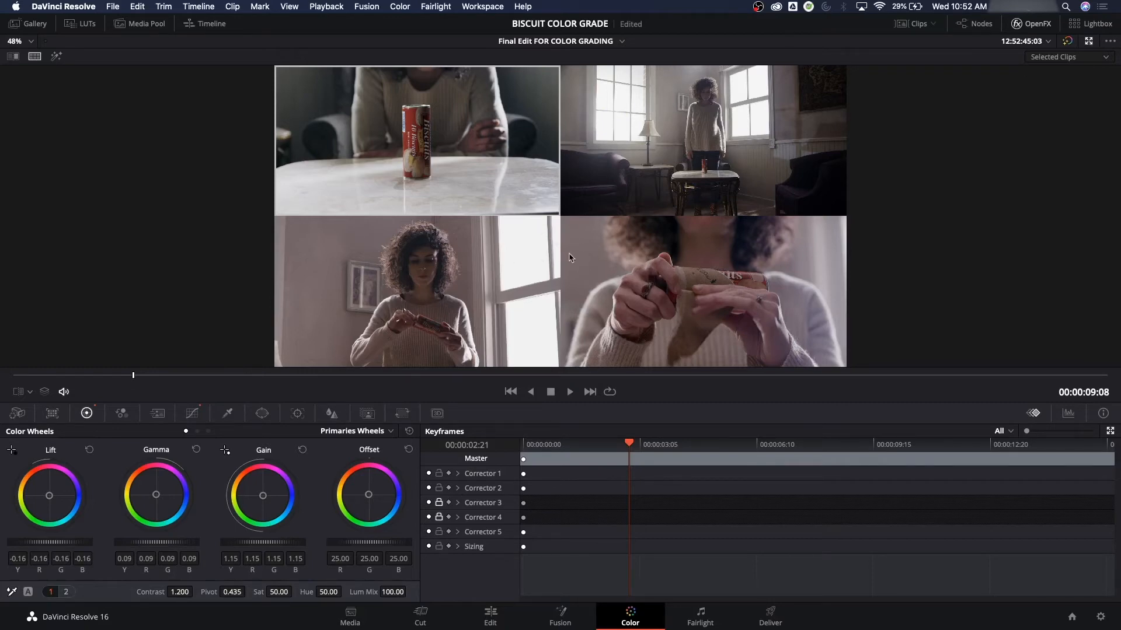
pyautogui.moveTo(559, 132)
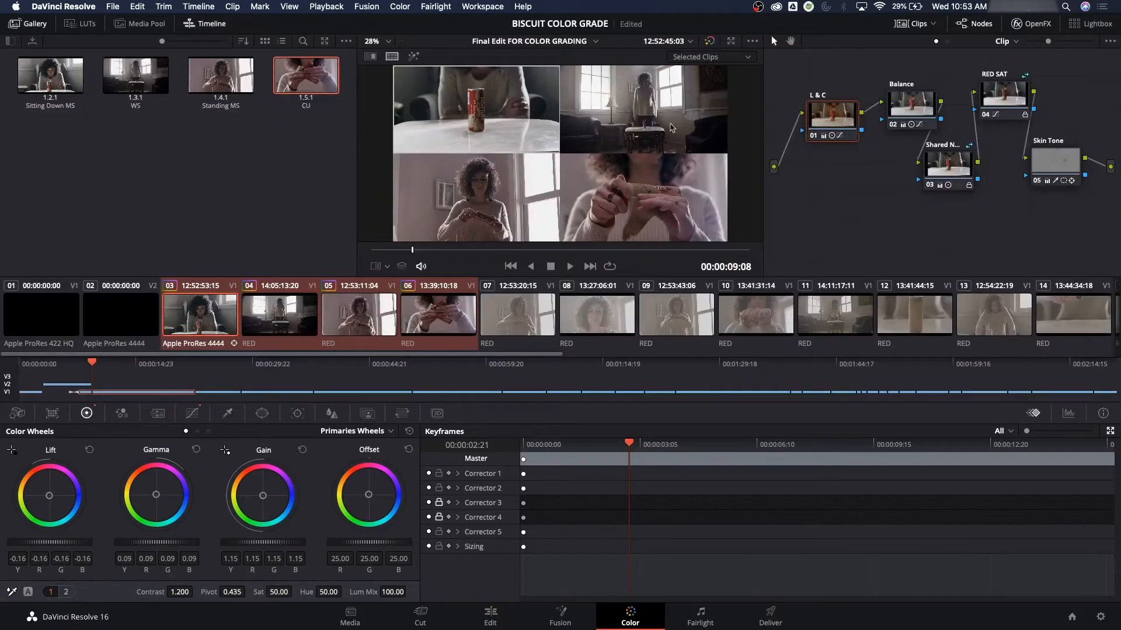
pyautogui.moveTo(808, 276)
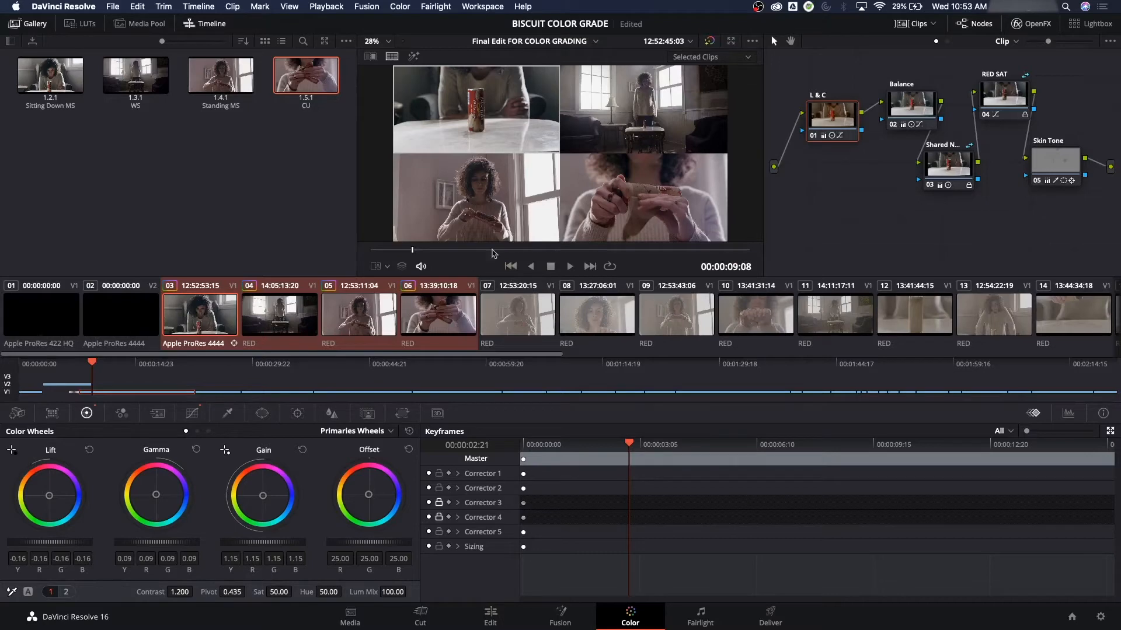
pyautogui.moveTo(665, 97)
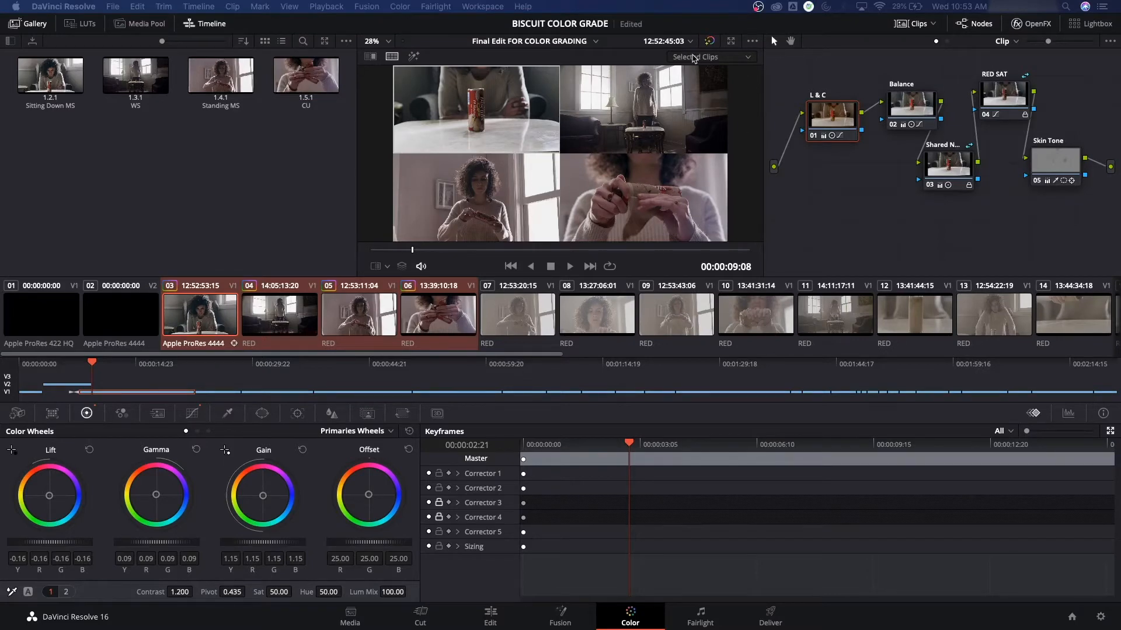
pyautogui.click(711, 56)
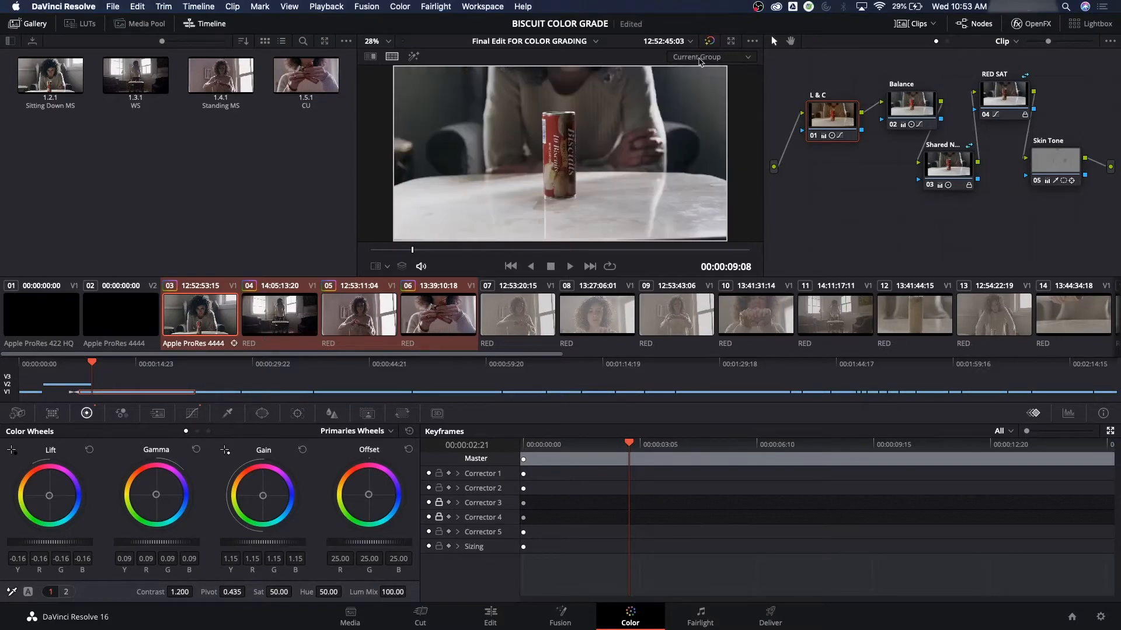
pyautogui.click(711, 57)
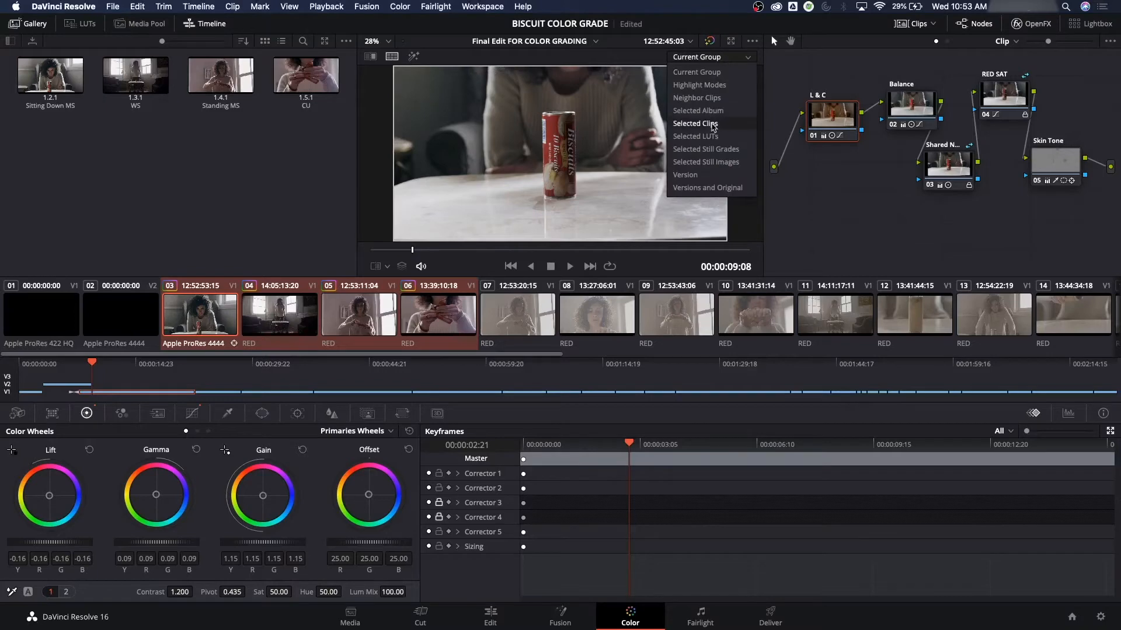
pyautogui.click(693, 122)
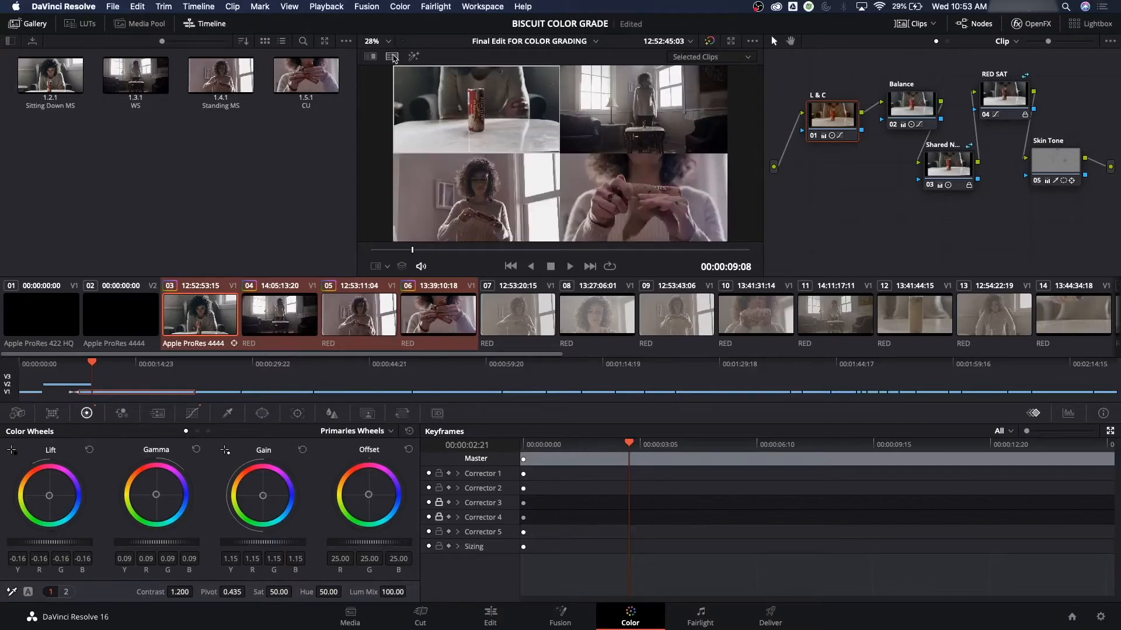
pyautogui.click(370, 56)
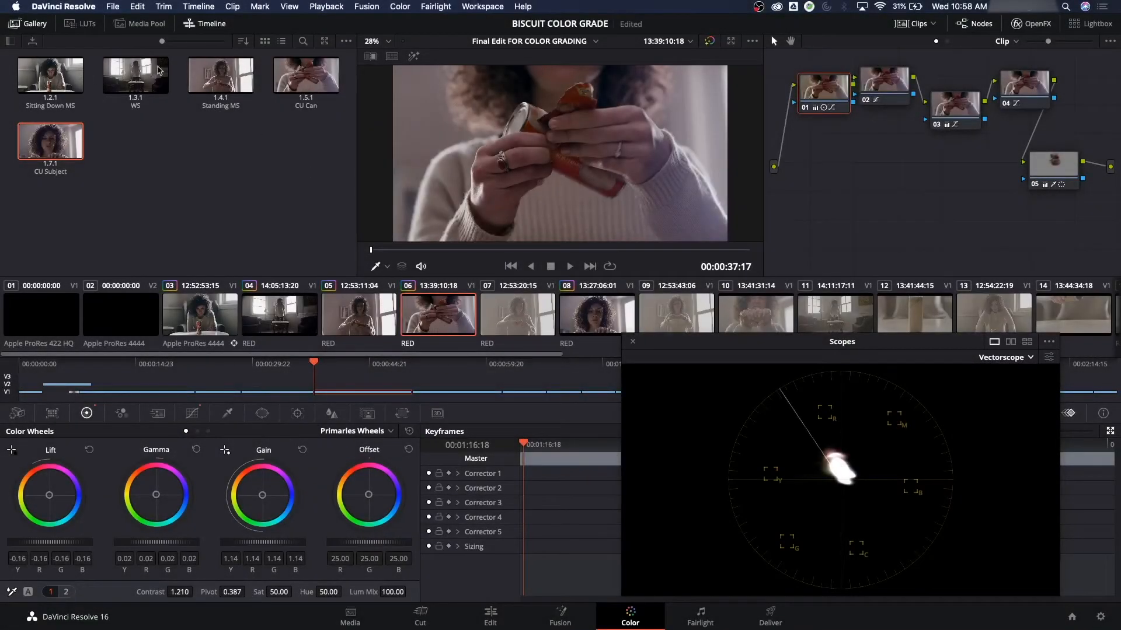
# Select the Sitting Down MS still and all gallery stills, then turn on the side-by-side comparison.
pyautogui.click(50, 73)
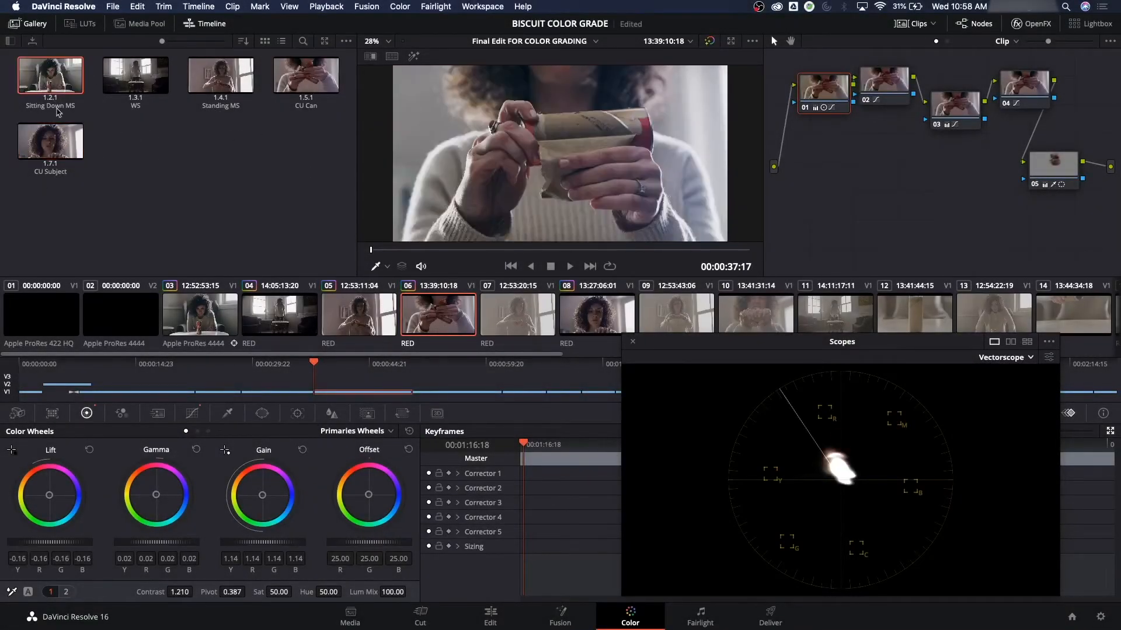
pyautogui.click(200, 314)
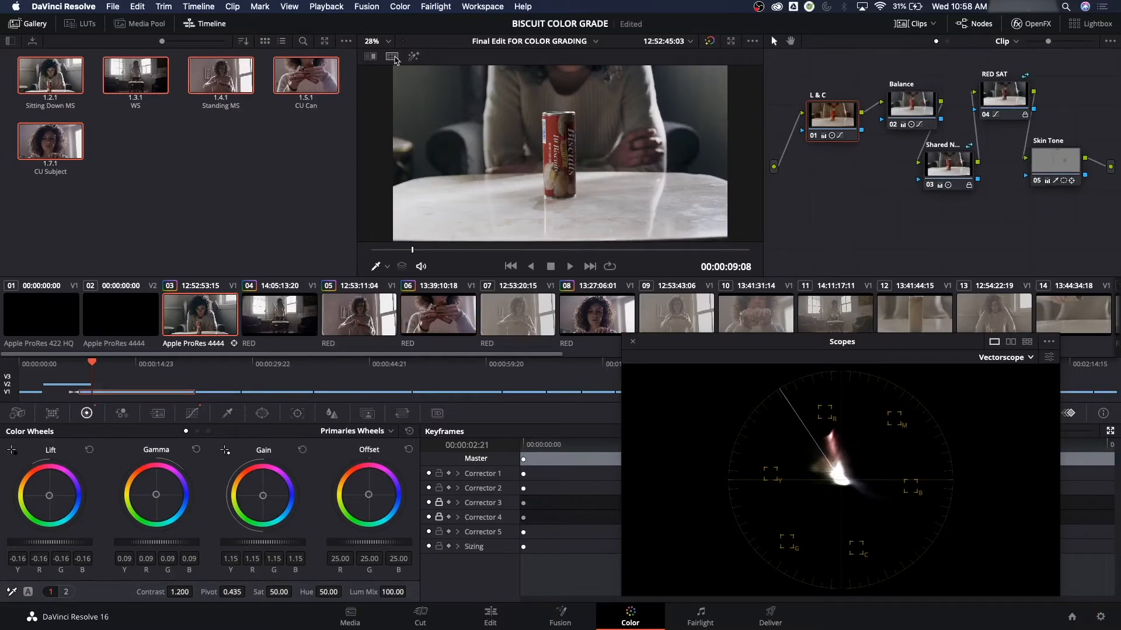
pyautogui.click(709, 56)
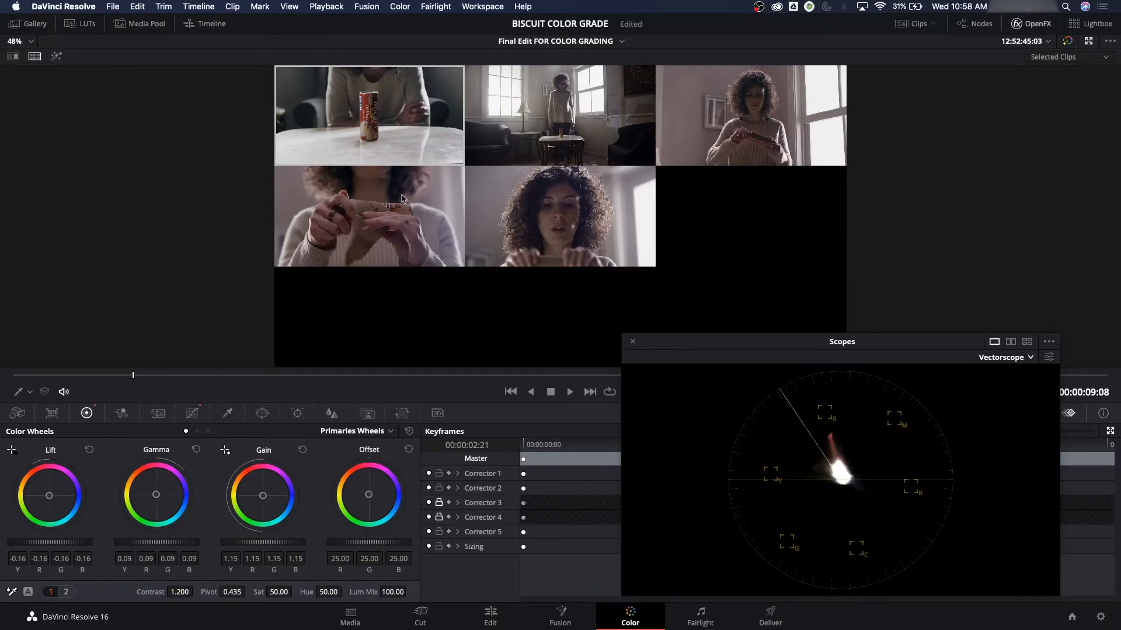
pyautogui.moveTo(438, 198)
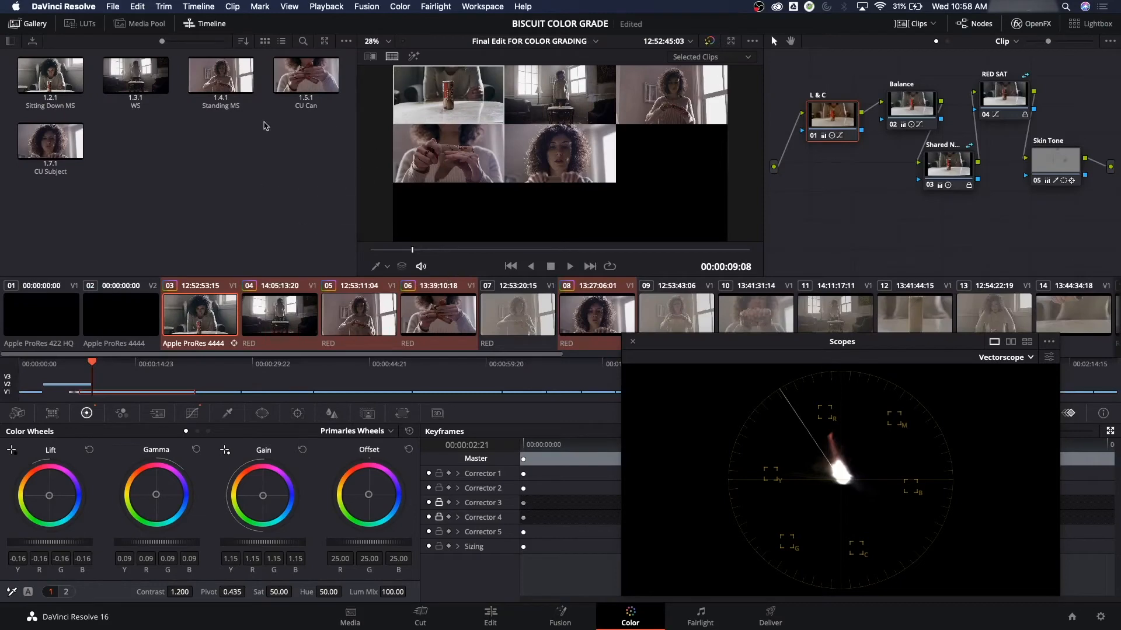
pyautogui.moveTo(492, 327)
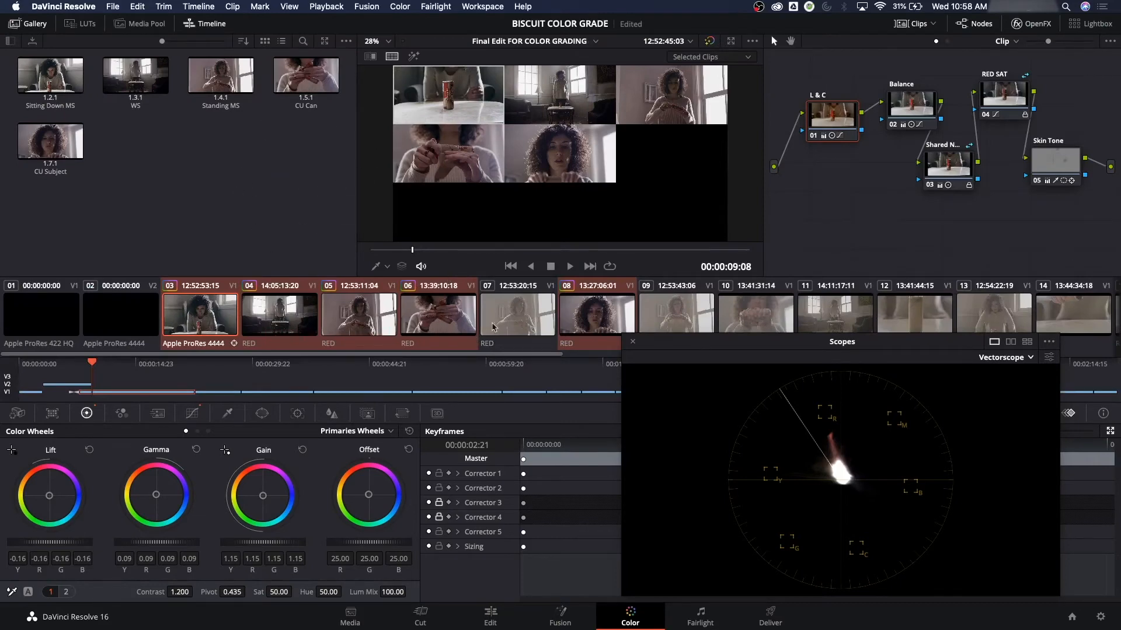
pyautogui.moveTo(660, 344)
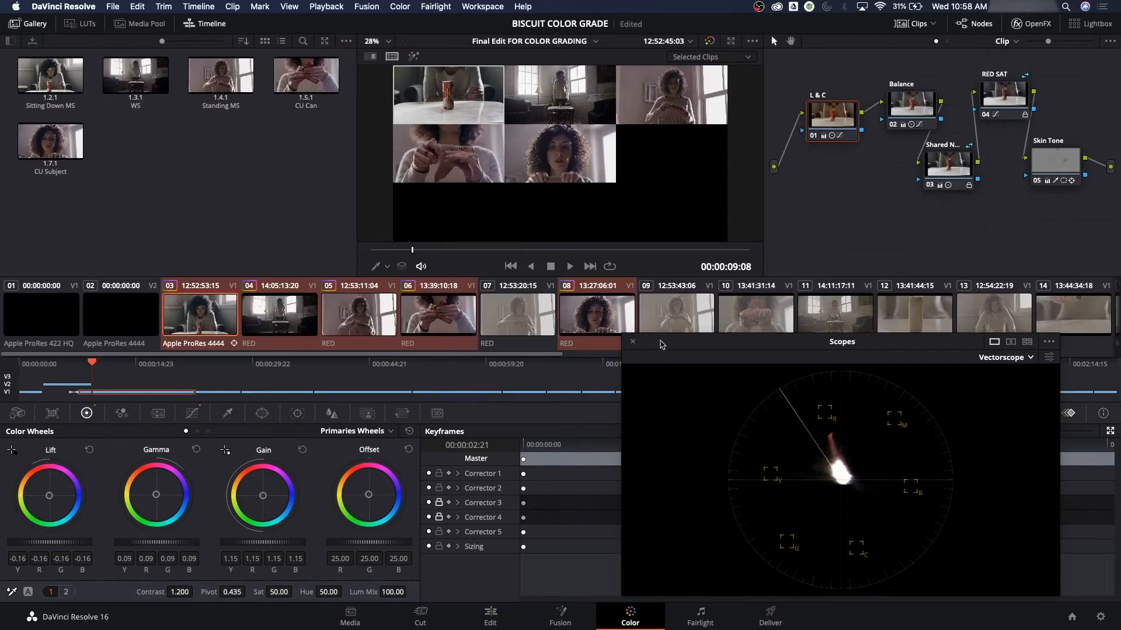
# Close the vectorscope window and scroll the timeline strip back toward clip 09.
pyautogui.click(632, 342)
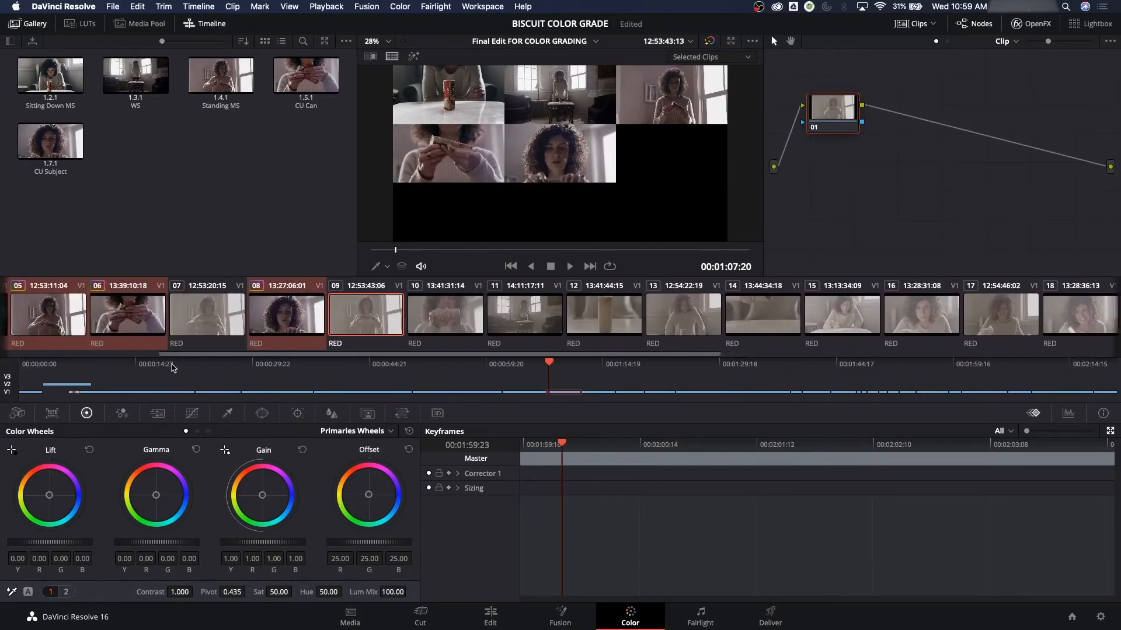
pyautogui.hscroll(-3)
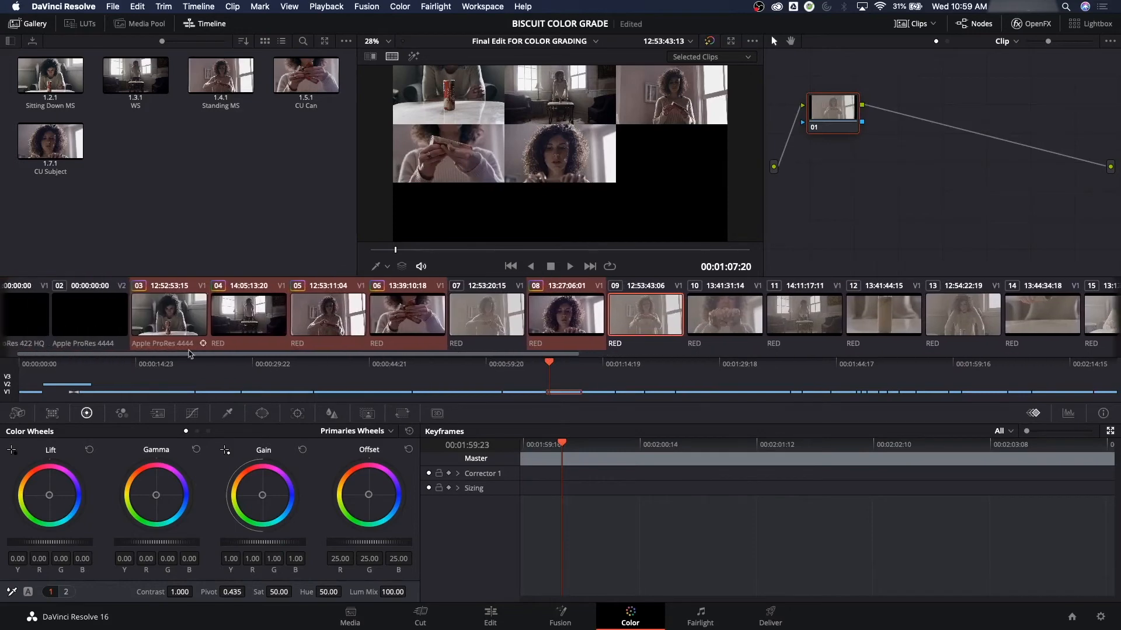
# Open clip 07, compare it with clip 09, then apply the Standing MS still's grade to it.
pyautogui.click(487, 313)
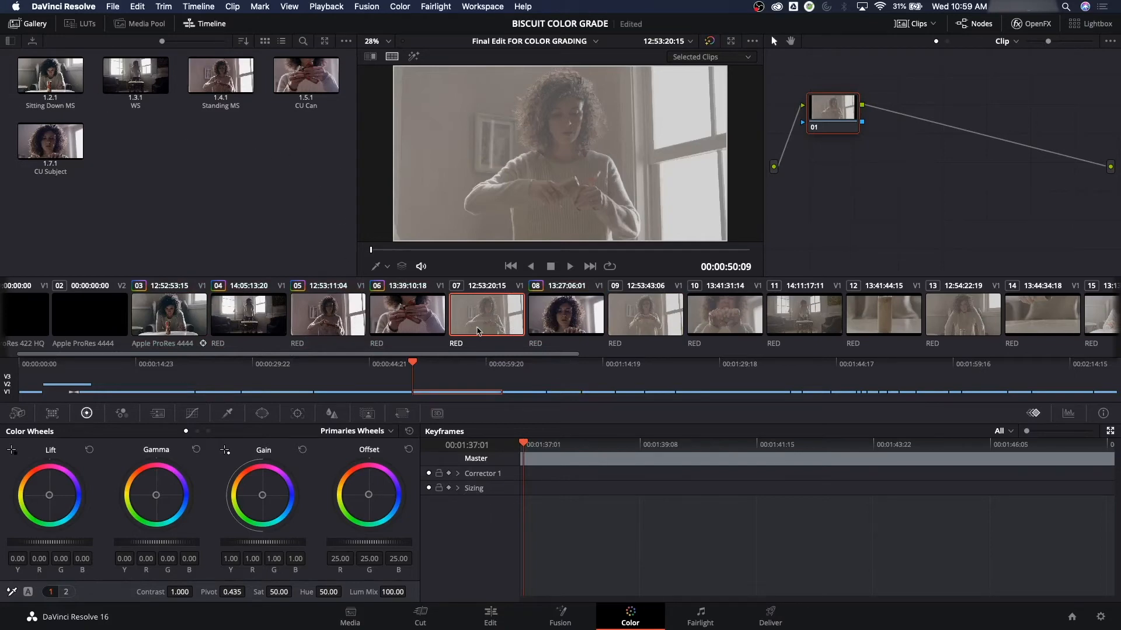
pyautogui.click(644, 313)
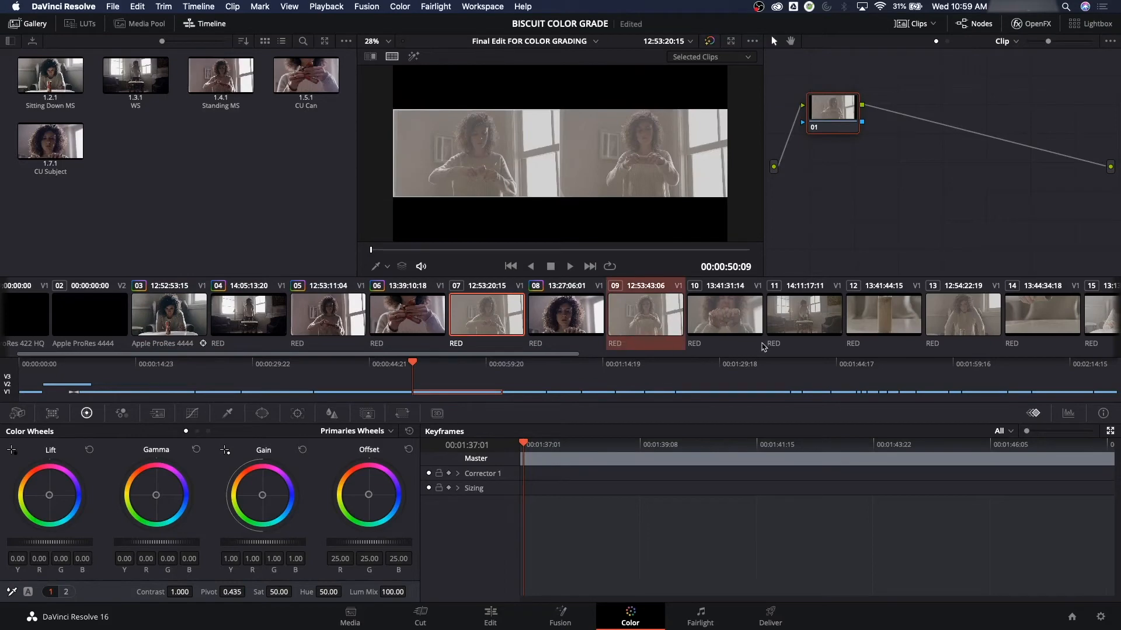
pyautogui.moveTo(615, 326)
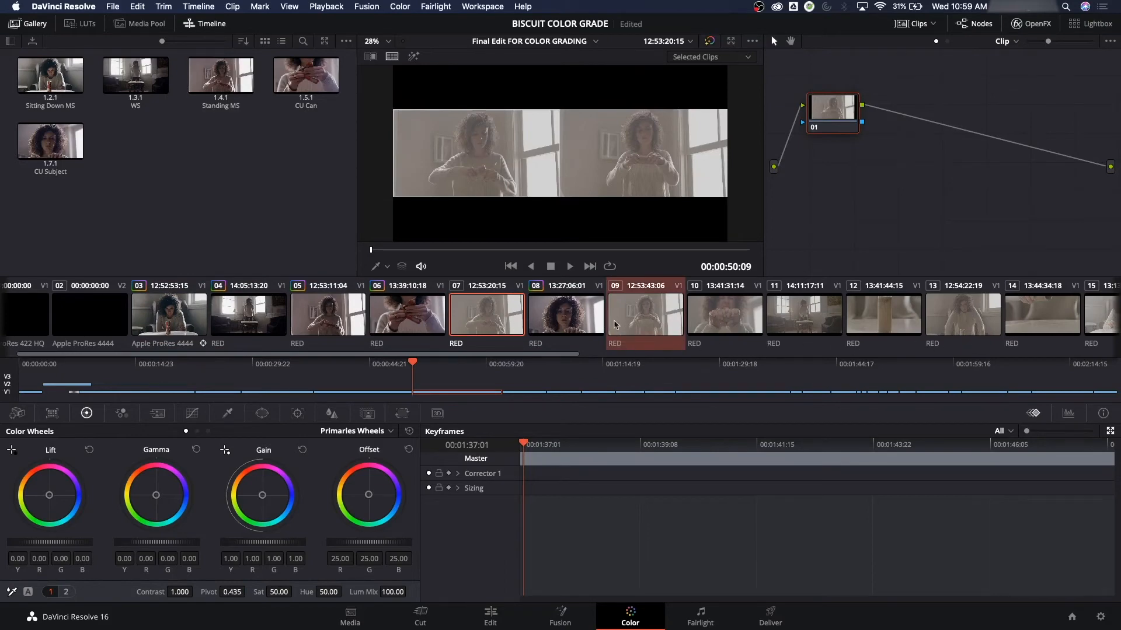
pyautogui.moveTo(299, 248)
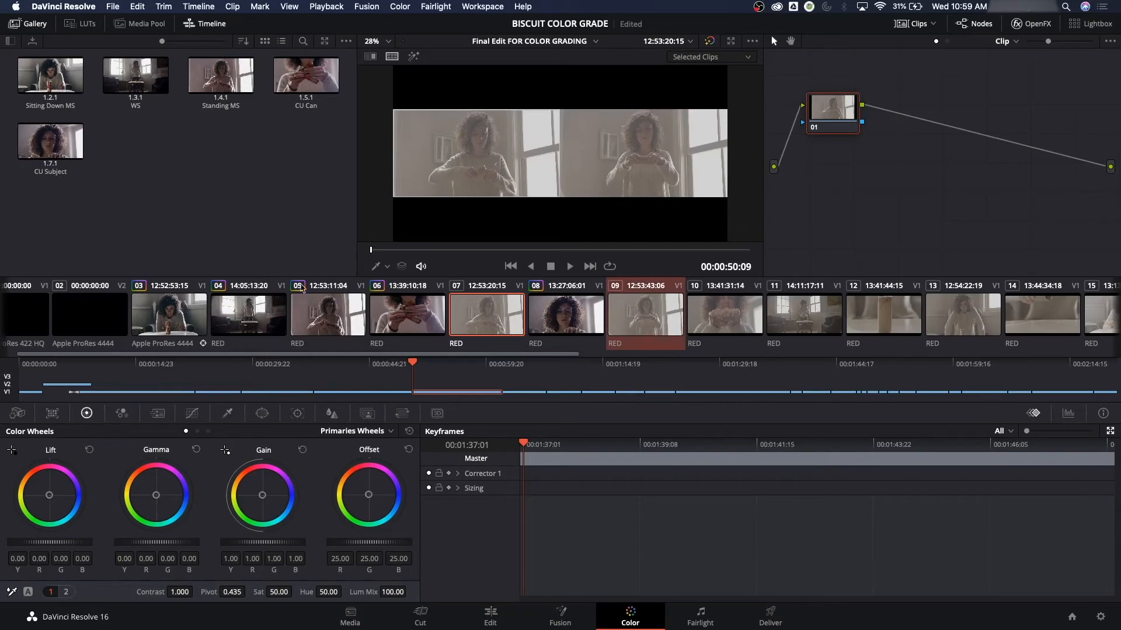
pyautogui.click(221, 74)
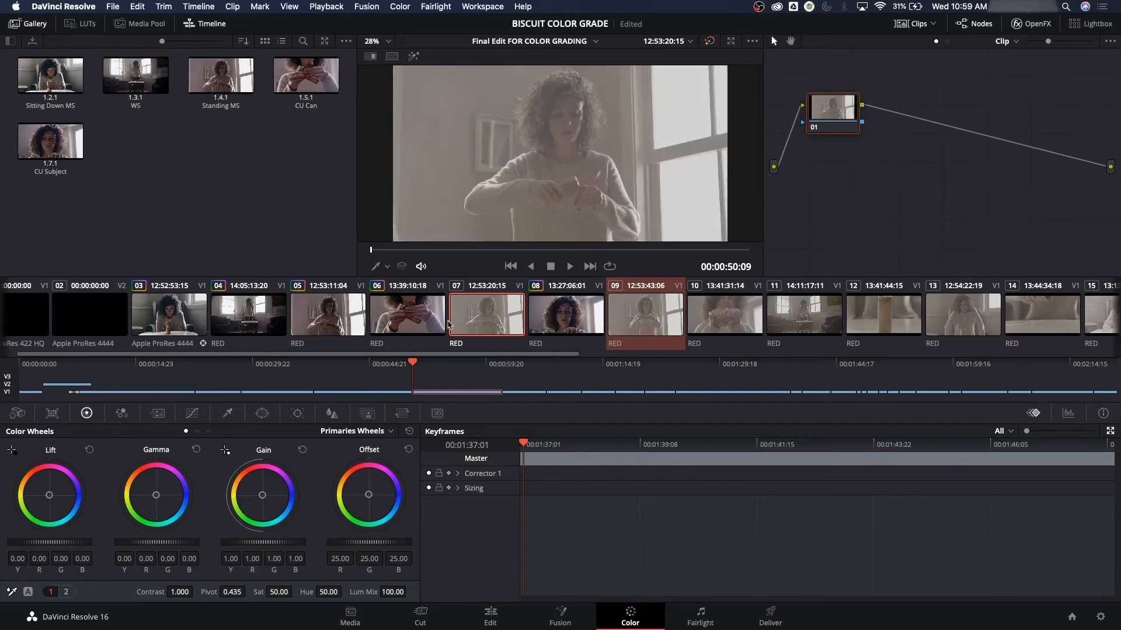
pyautogui.click(221, 72)
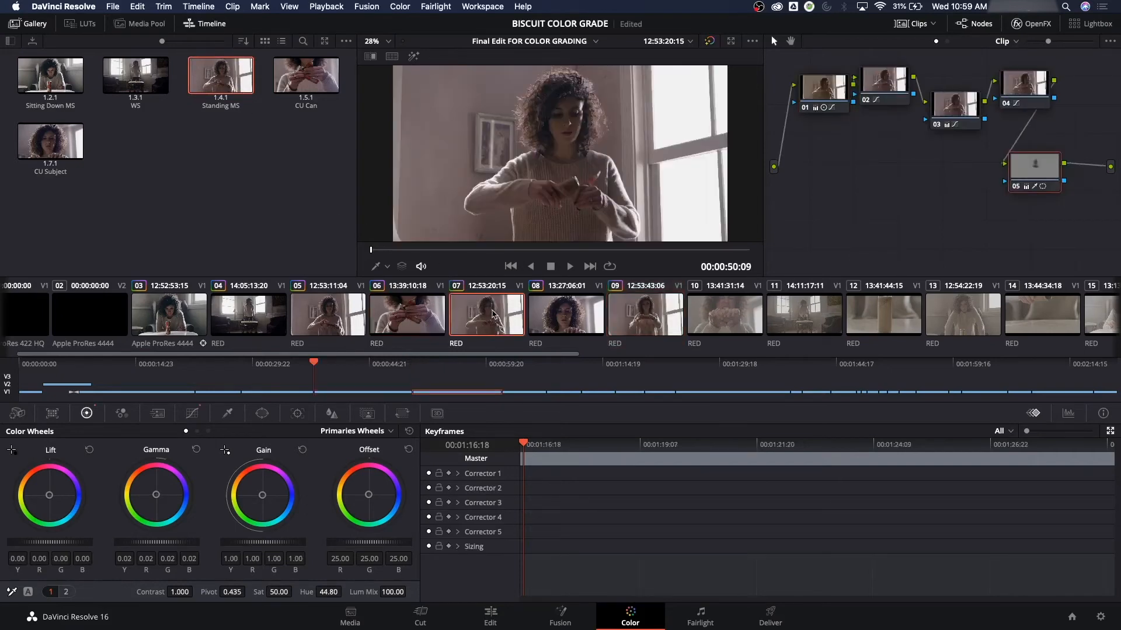
# Apply the Standing MS grade to clip 09 and select the low can-lifting shot 15.
pyautogui.click(644, 314)
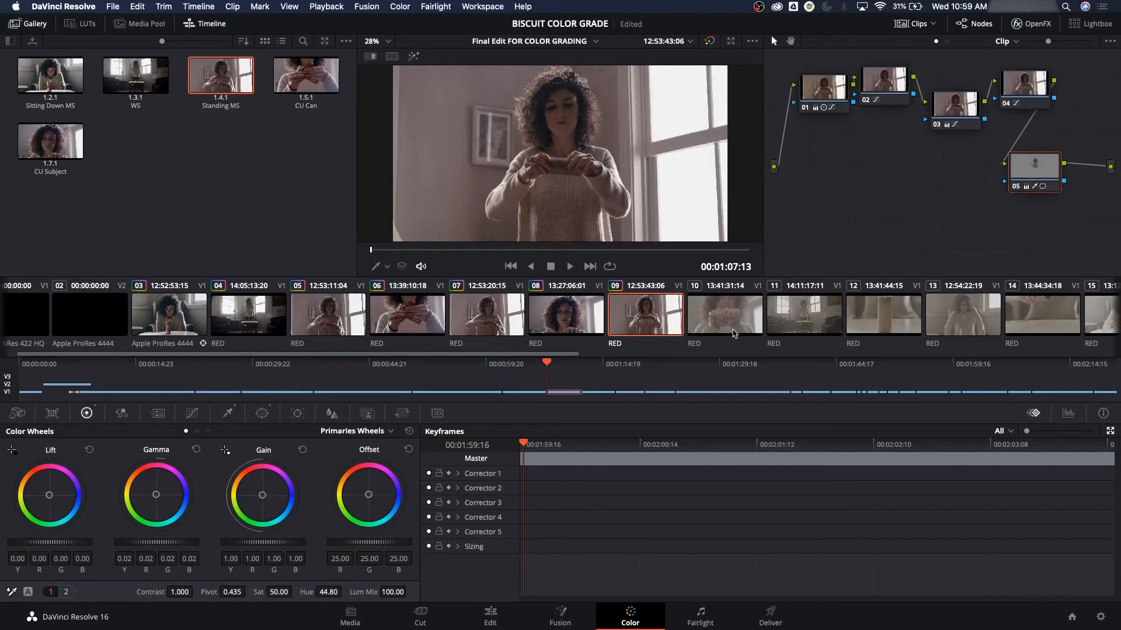
pyautogui.click(724, 314)
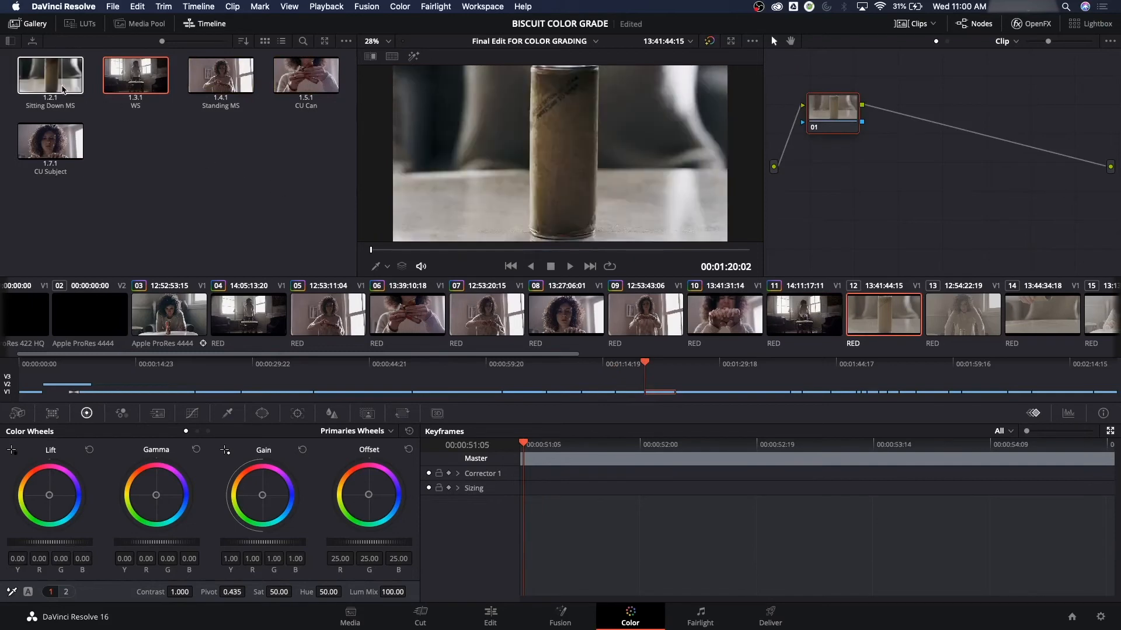
pyautogui.click(963, 313)
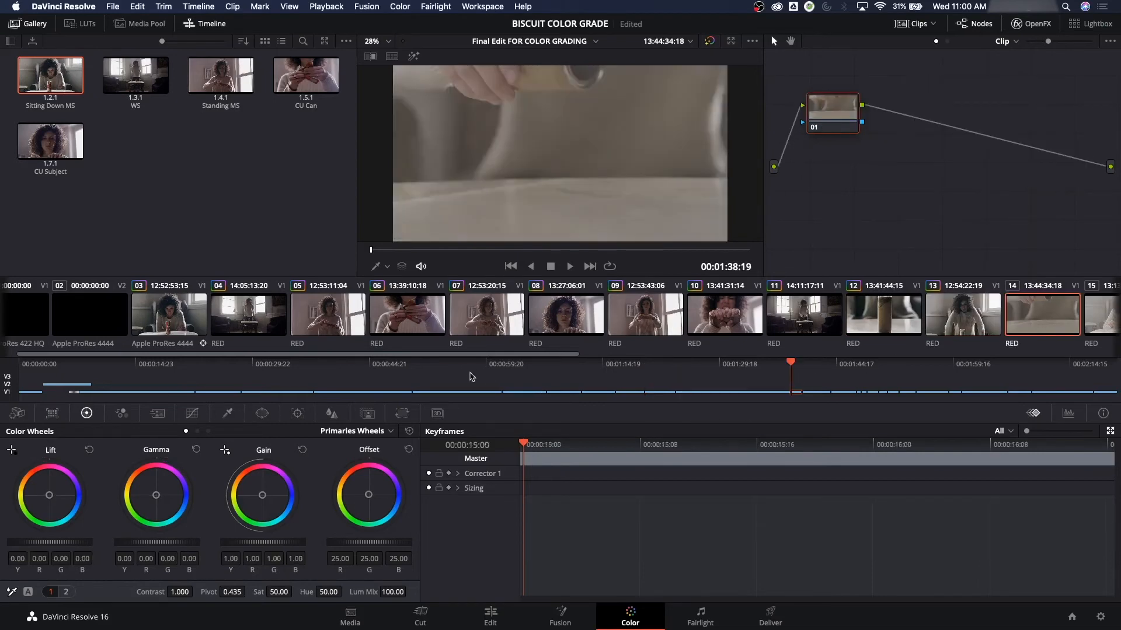
pyautogui.hscroll(3)
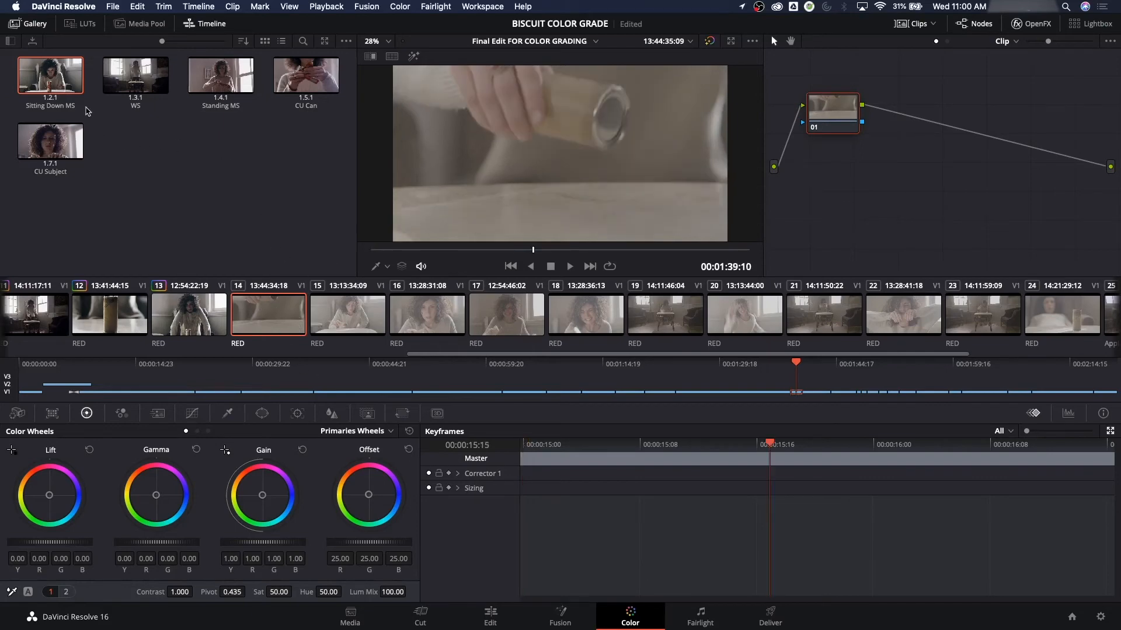
pyautogui.moveTo(121, 135)
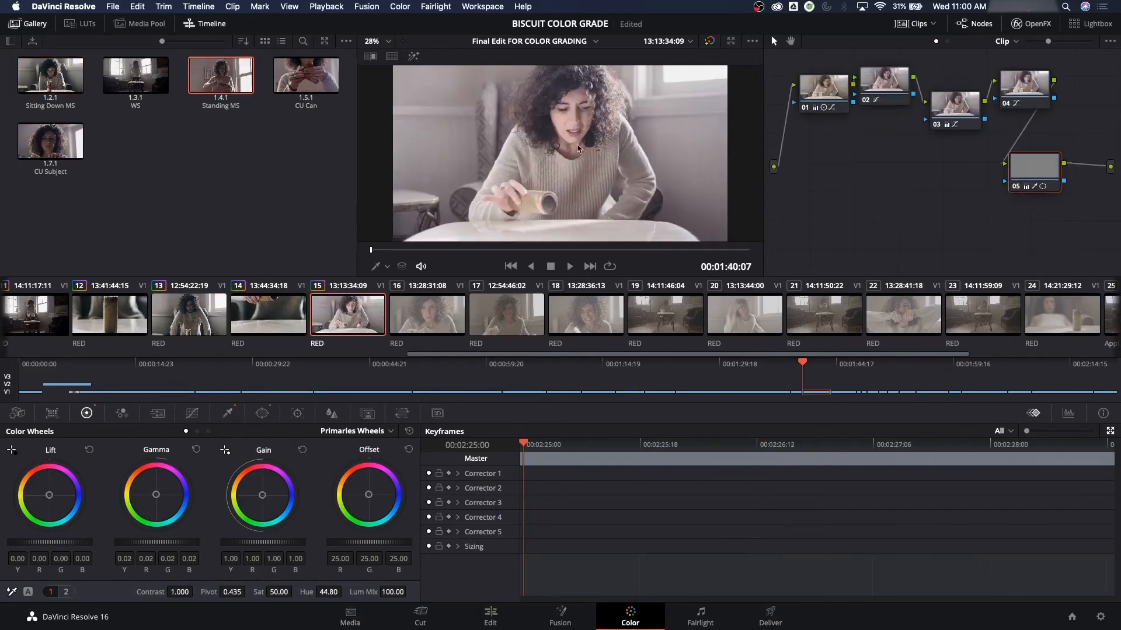
pyautogui.moveTo(568, 190)
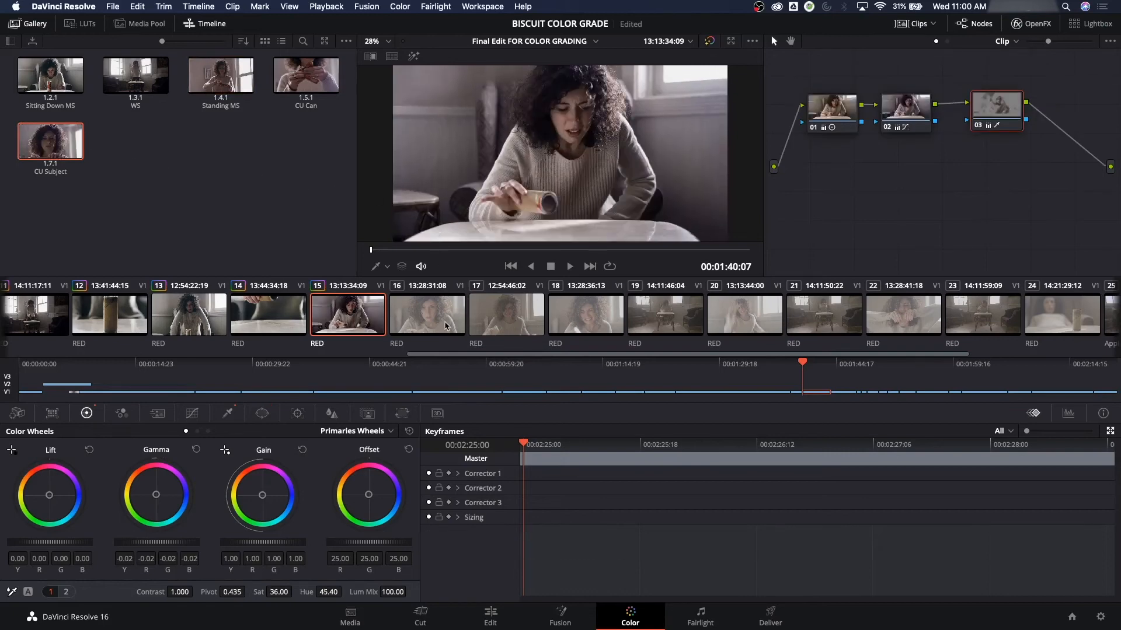
# Apply the CU Subject grade to the distressed close-up and move to wide clip 19.
pyautogui.click(427, 314)
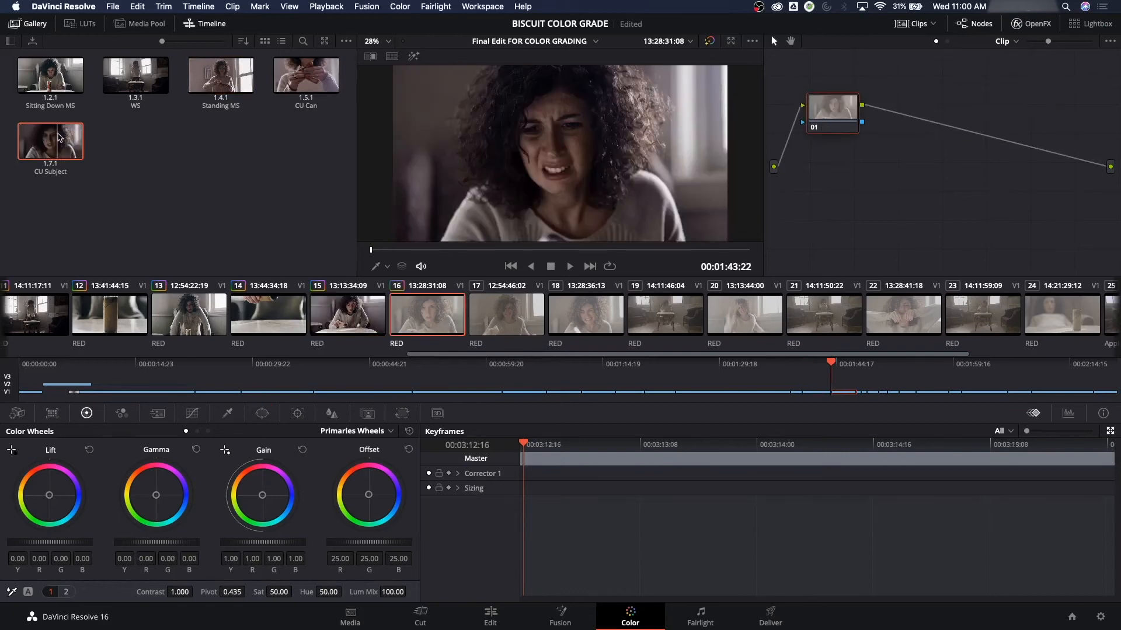
pyautogui.click(665, 313)
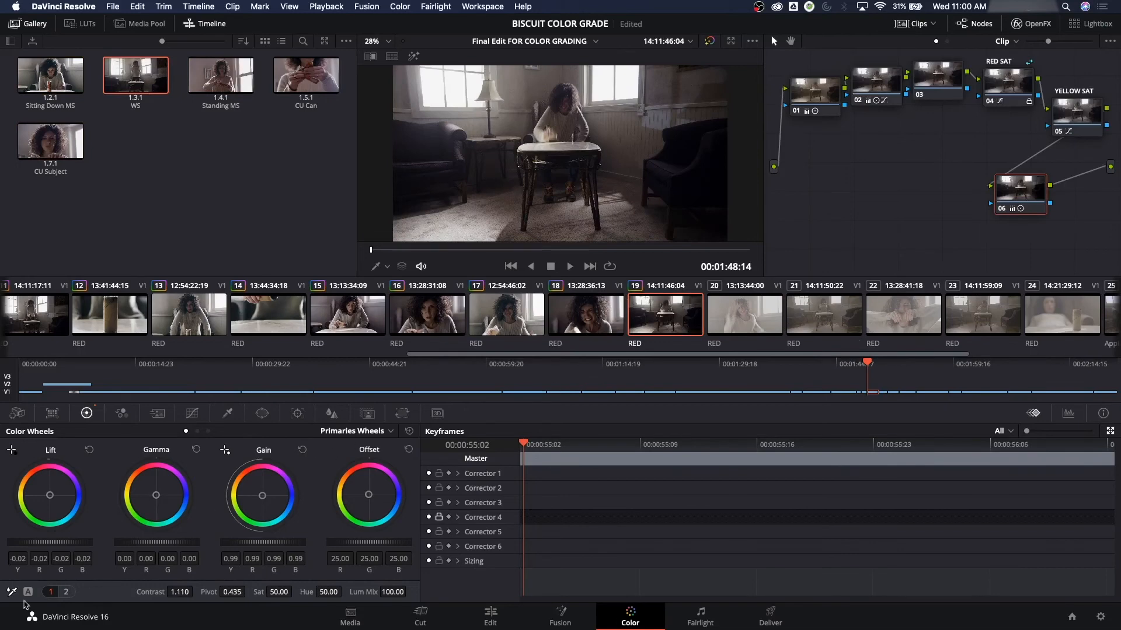
pyautogui.moveTo(725, 346)
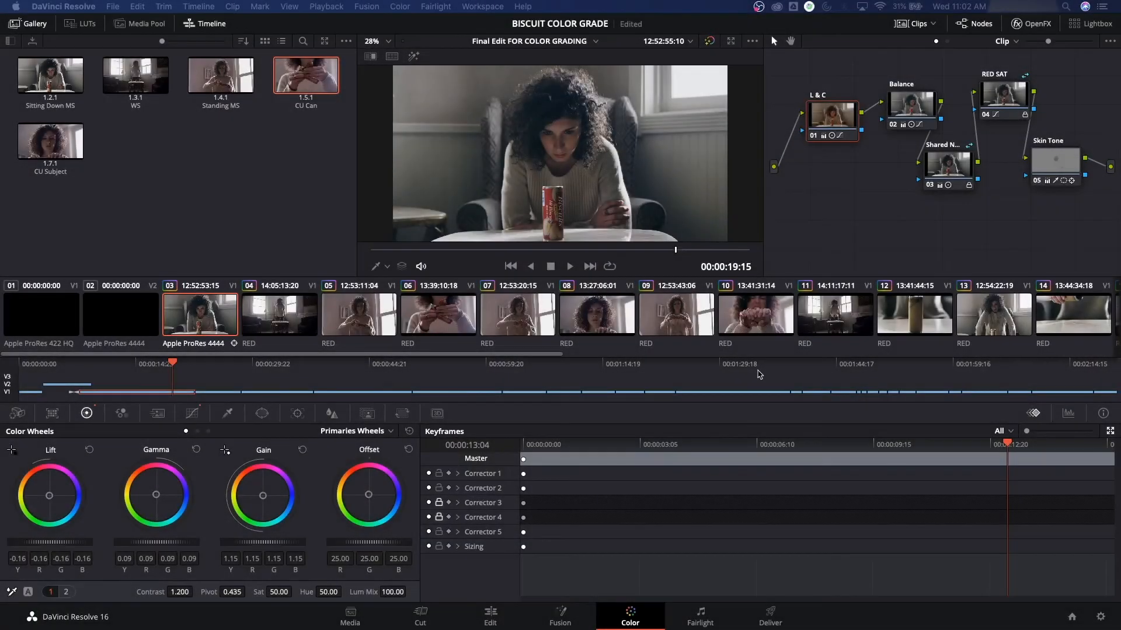
pyautogui.moveTo(642, 327)
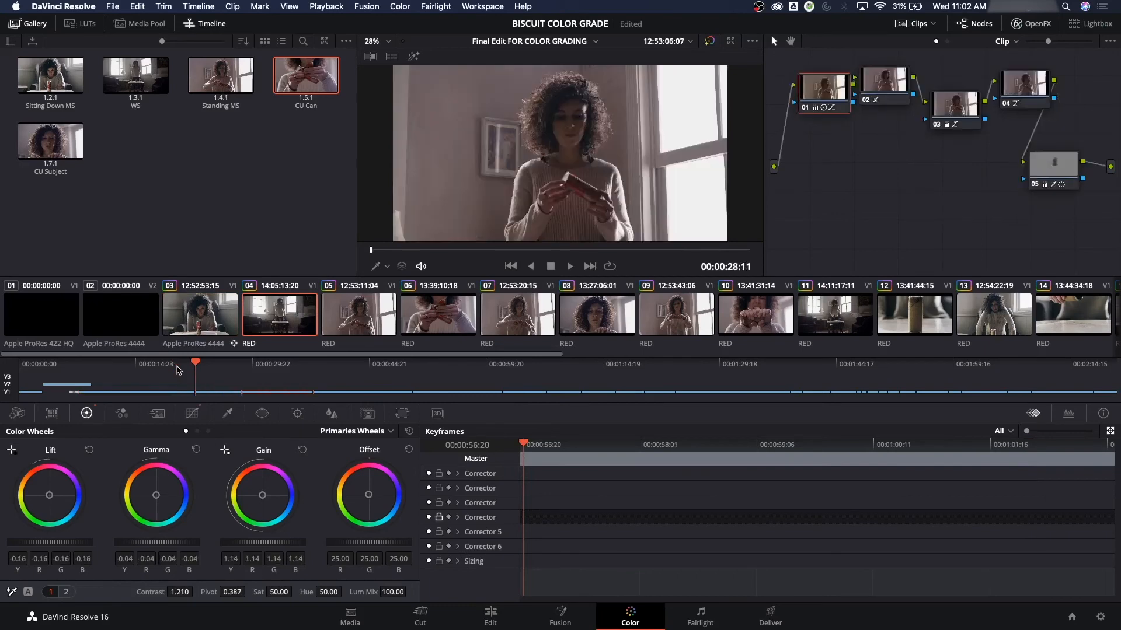
# Review the grades on clips 16, 17, 18, the wide room shot 19 and the hands-on-face shot 22.
pyautogui.click(517, 314)
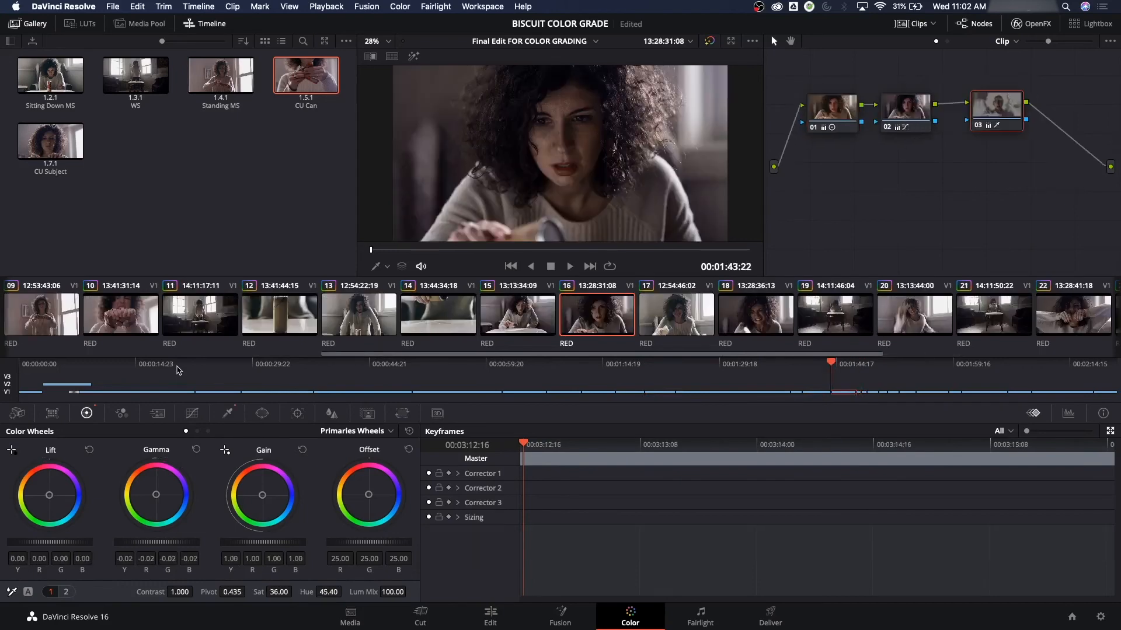
pyautogui.click(568, 266)
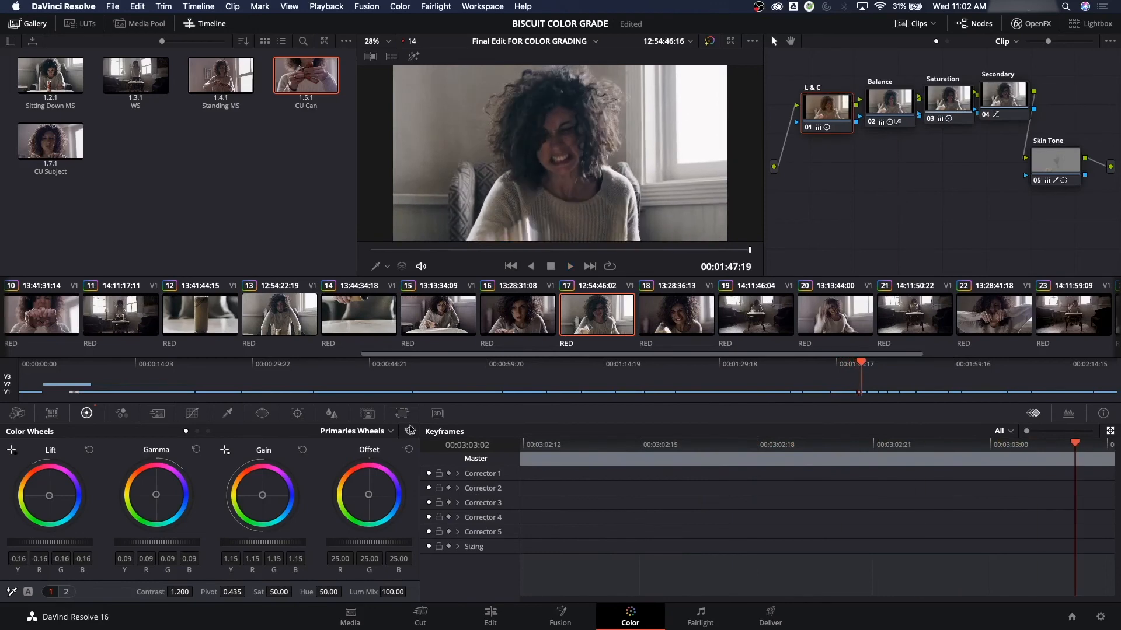
pyautogui.click(674, 314)
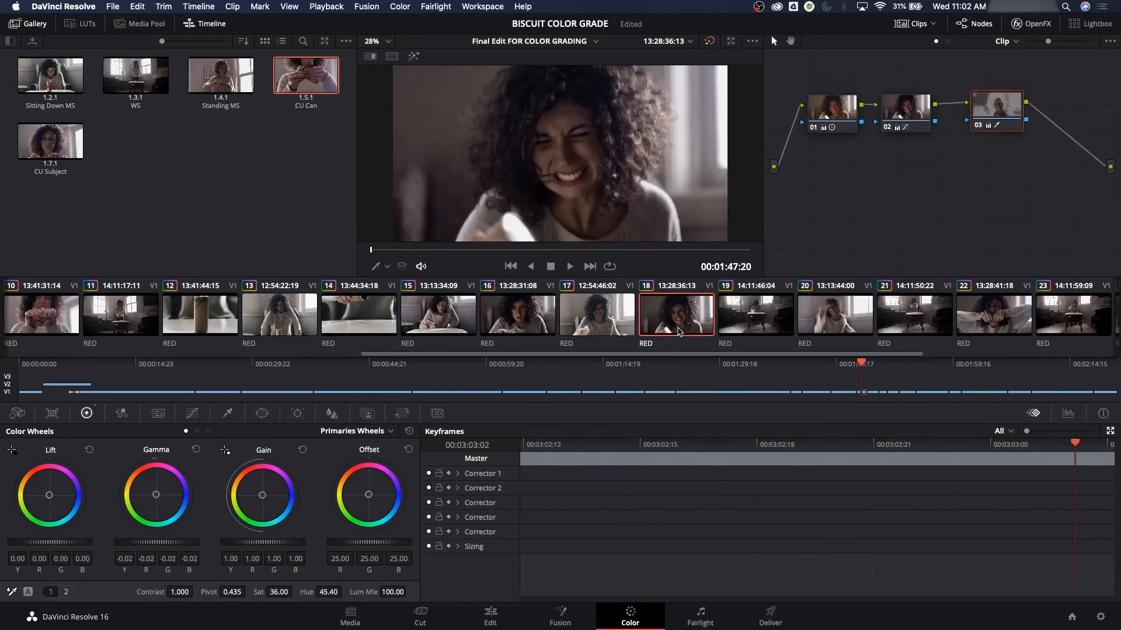
pyautogui.click(833, 314)
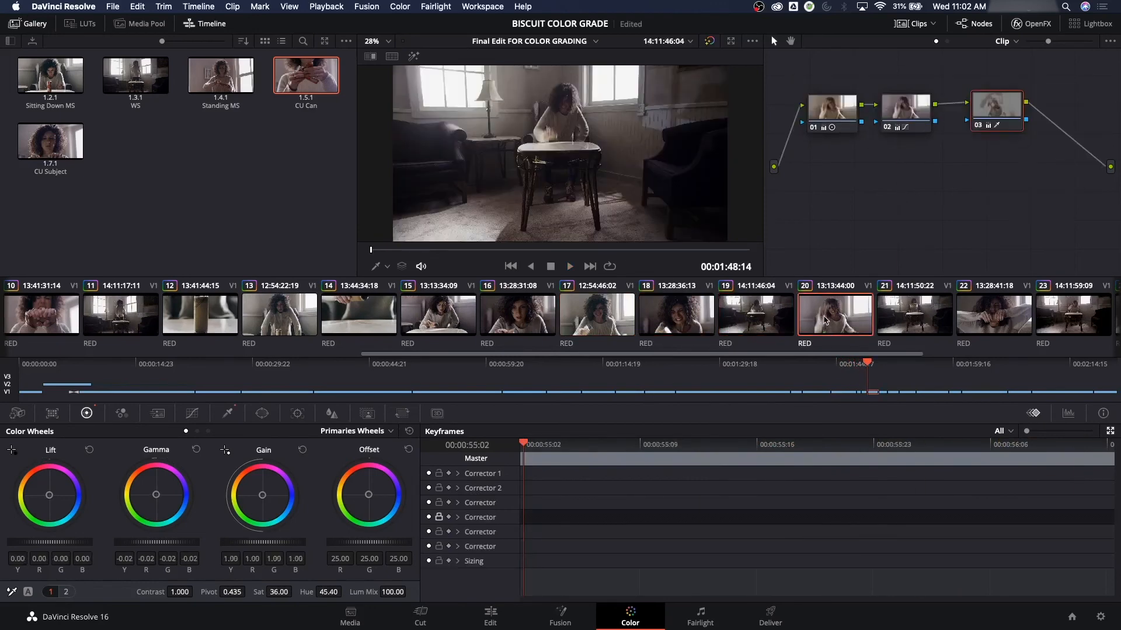
pyautogui.click(992, 312)
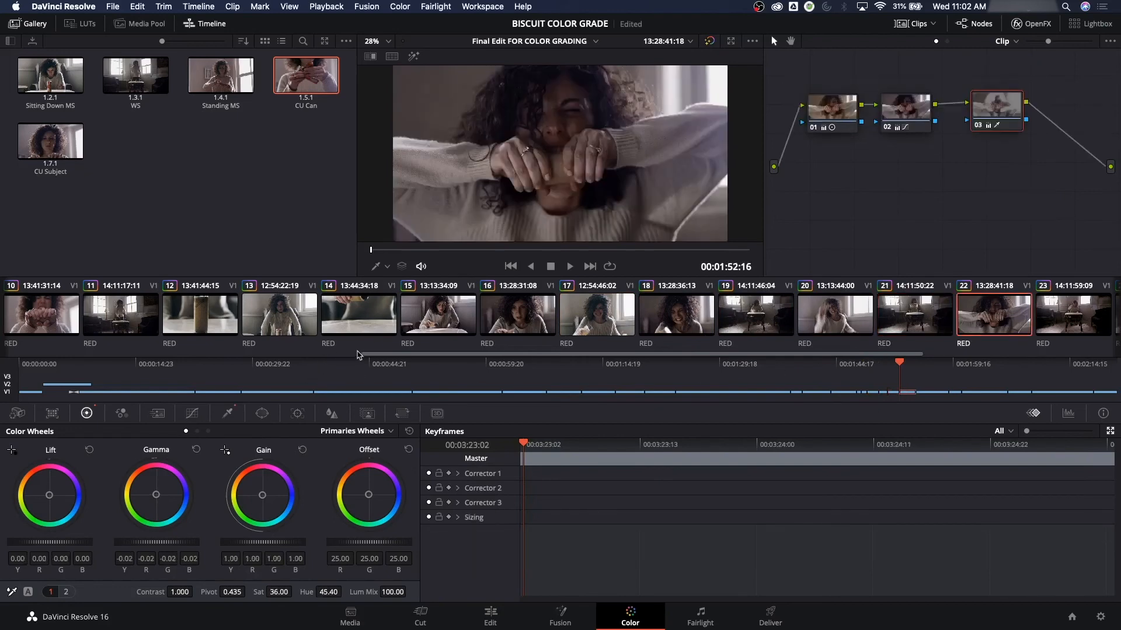
pyautogui.moveTo(337, 362)
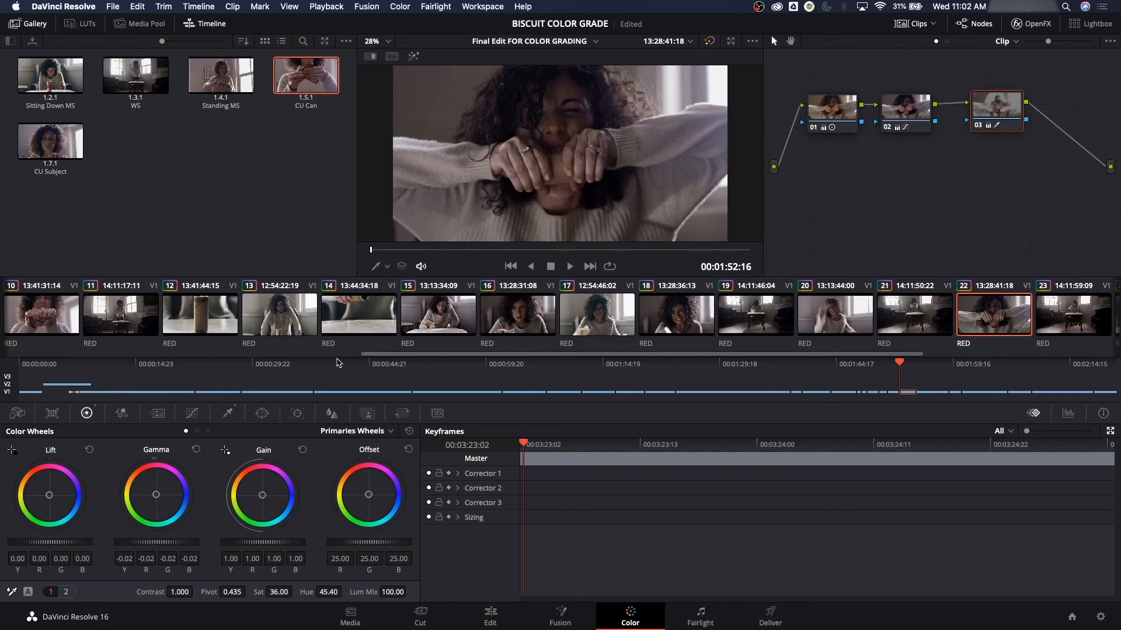
pyautogui.moveTo(357, 377)
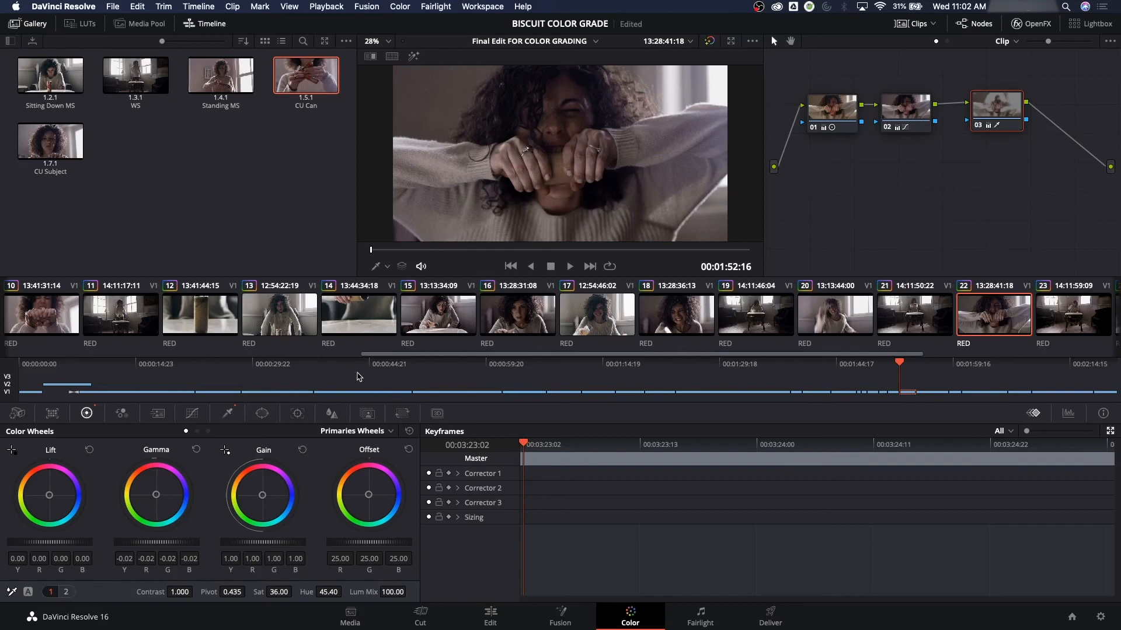
pyautogui.moveTo(389, 383)
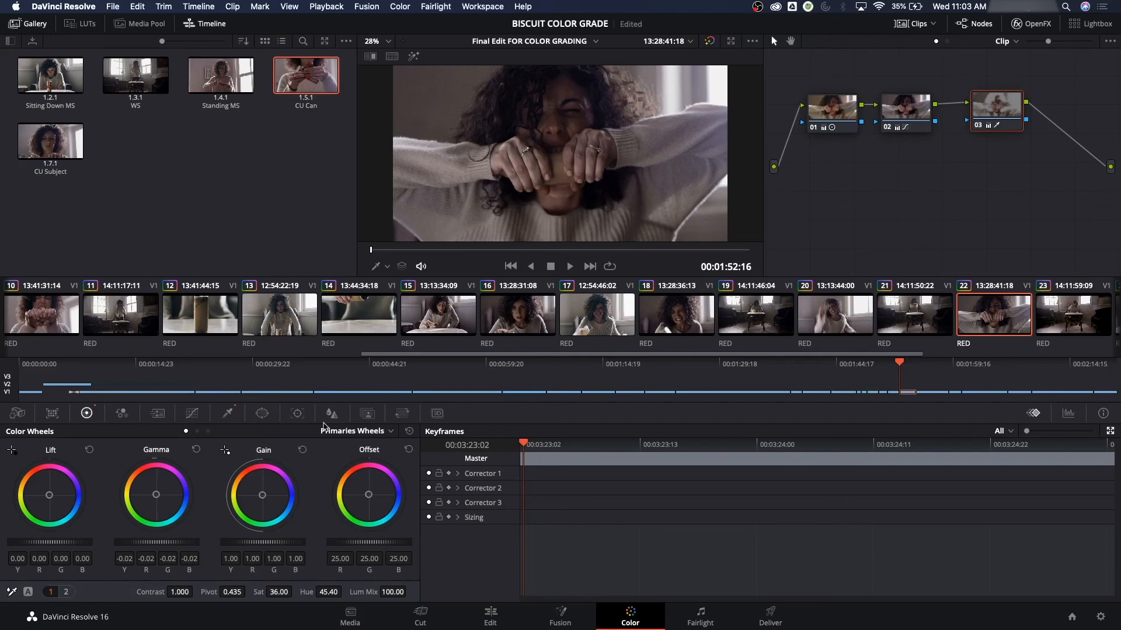
pyautogui.moveTo(541, 396)
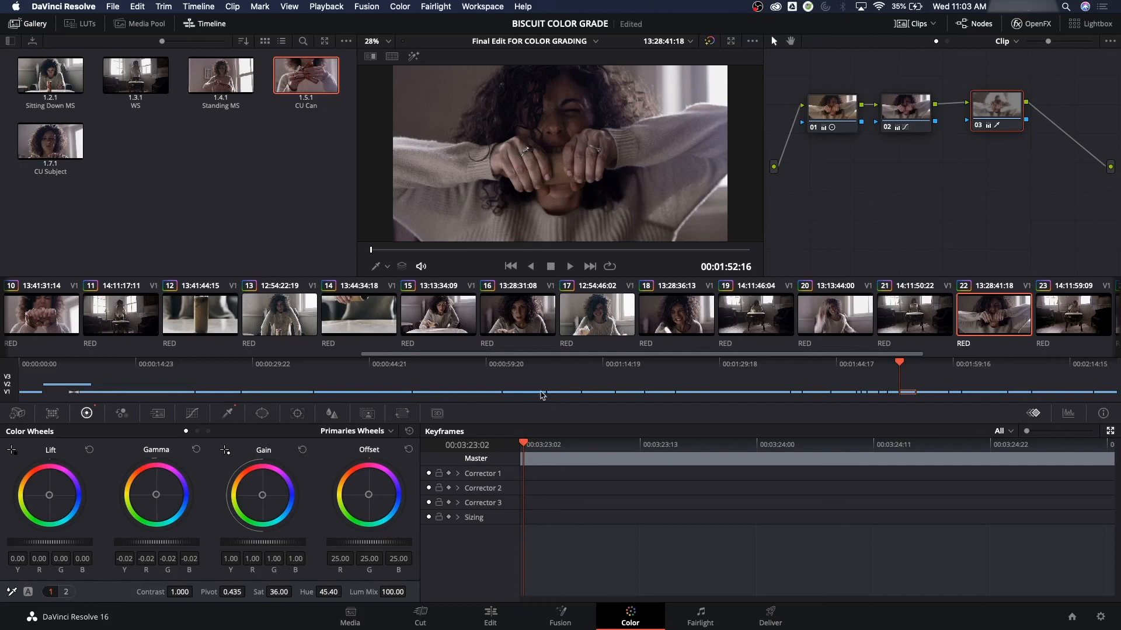
pyautogui.moveTo(524, 342)
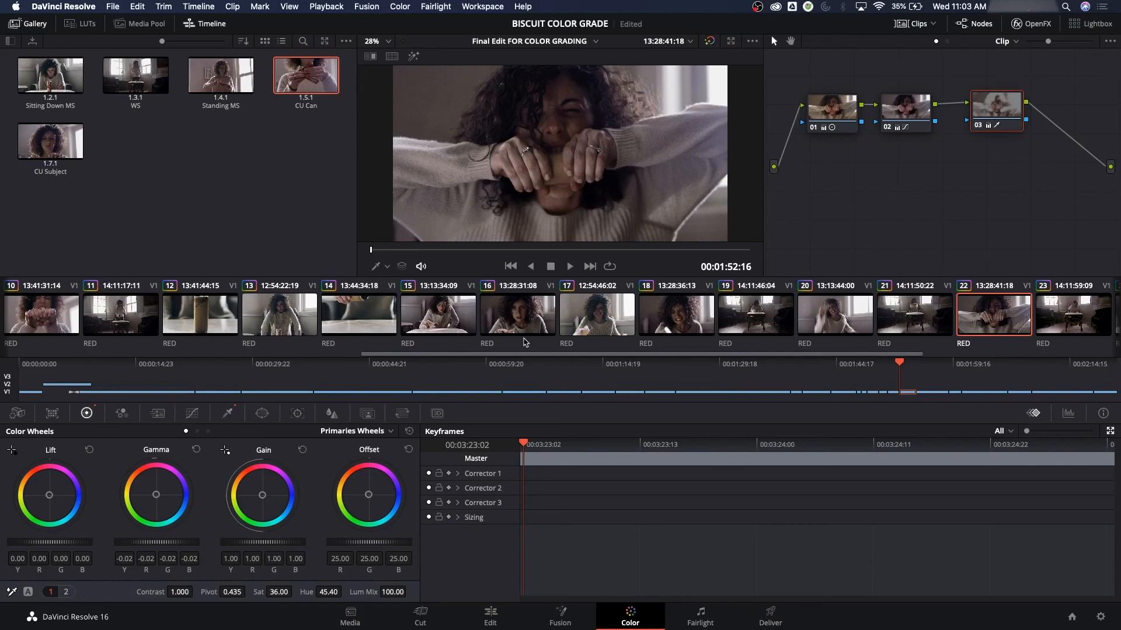
pyautogui.moveTo(407, 343)
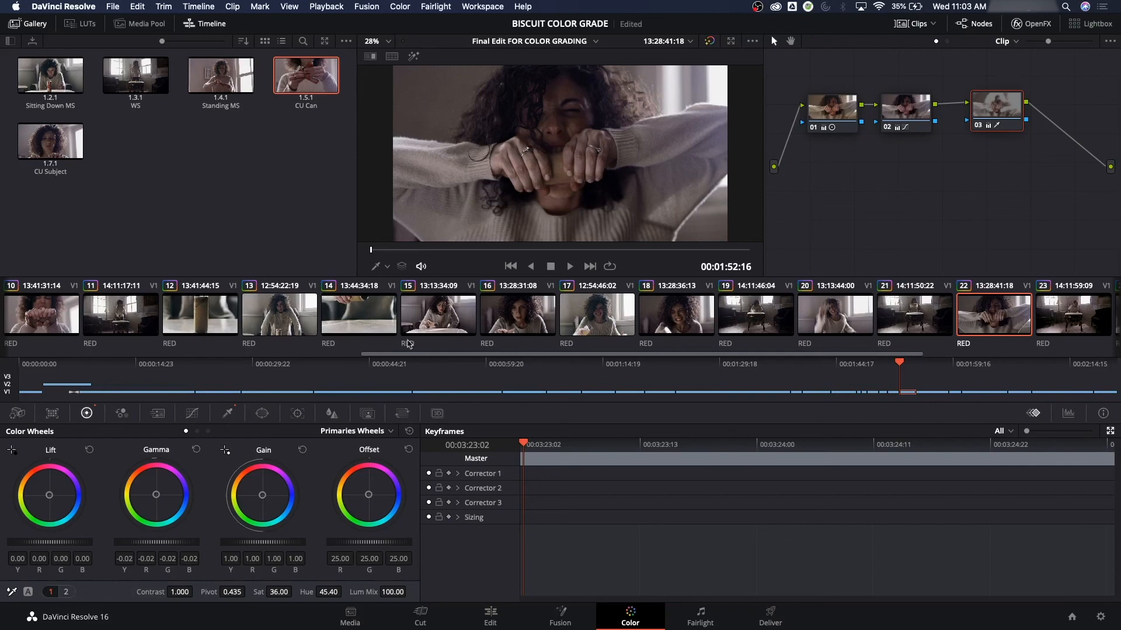
# Check clip 13's skin-tone grade with Bypass toggled, then bring up wide room clip 19.
pyautogui.click(279, 313)
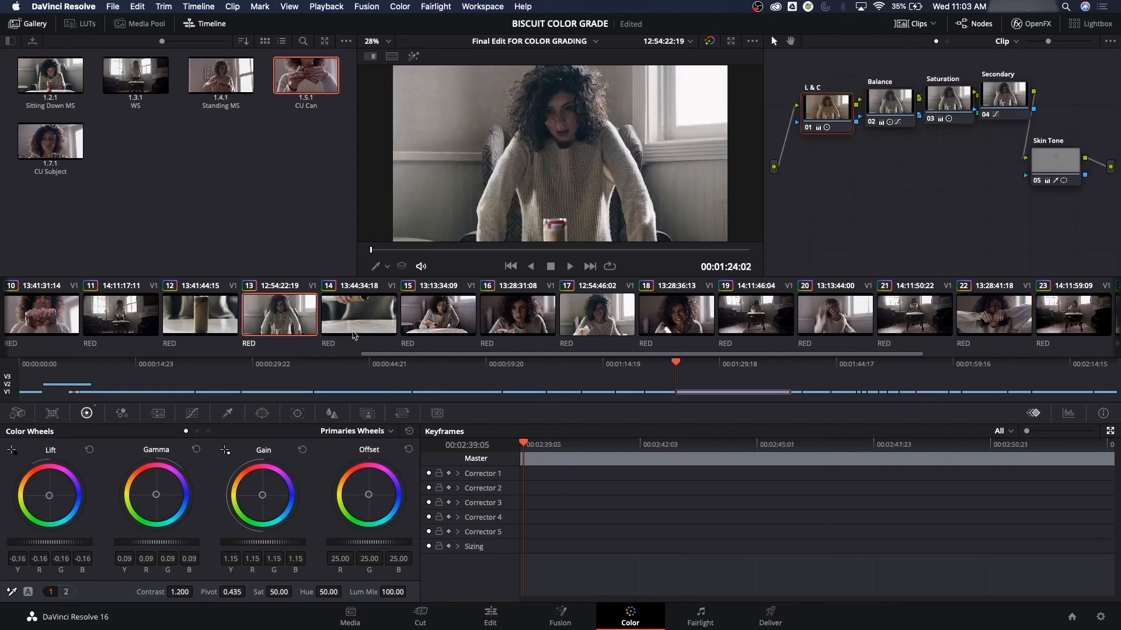
pyautogui.click(709, 41)
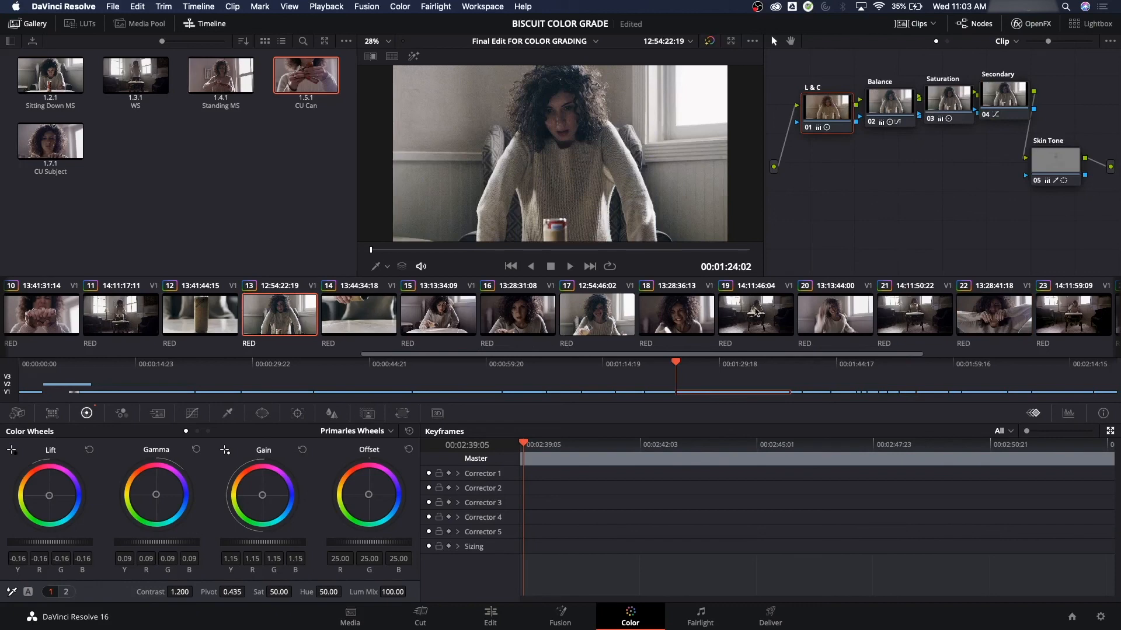
pyautogui.click(754, 312)
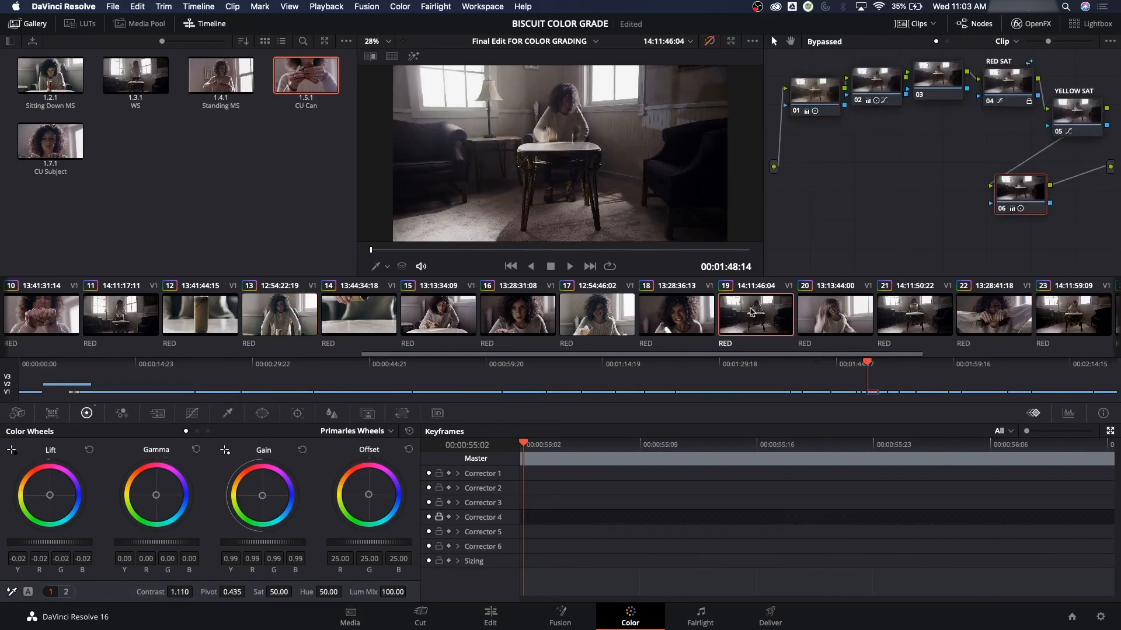